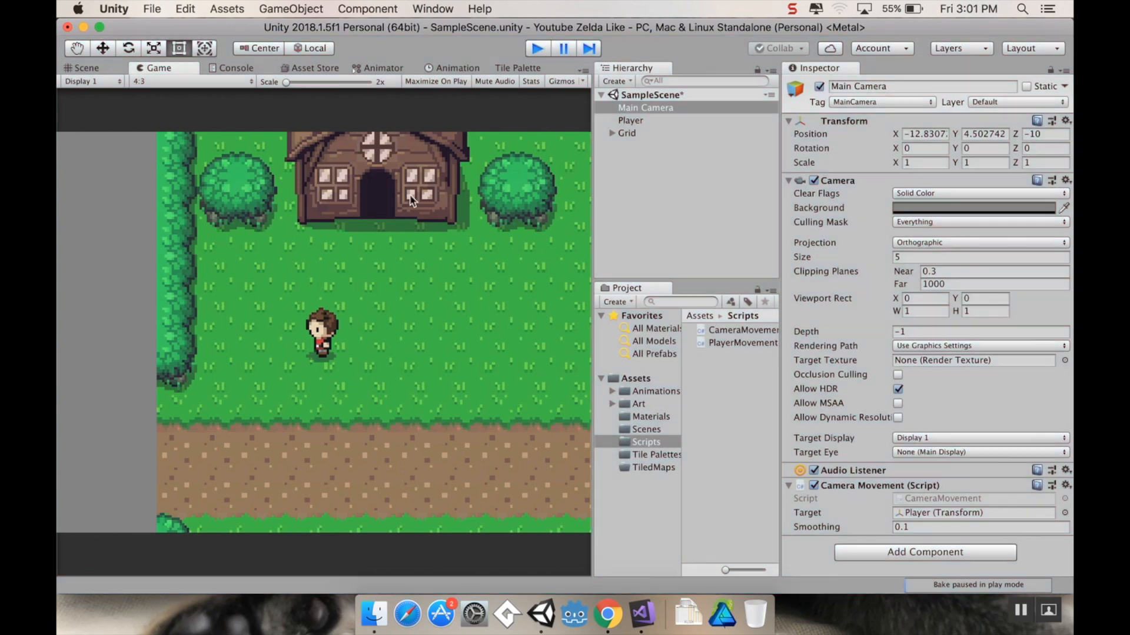
- Stop Play mode and switch to the Move tool for repositioning the Main Camera
click(71, 67)
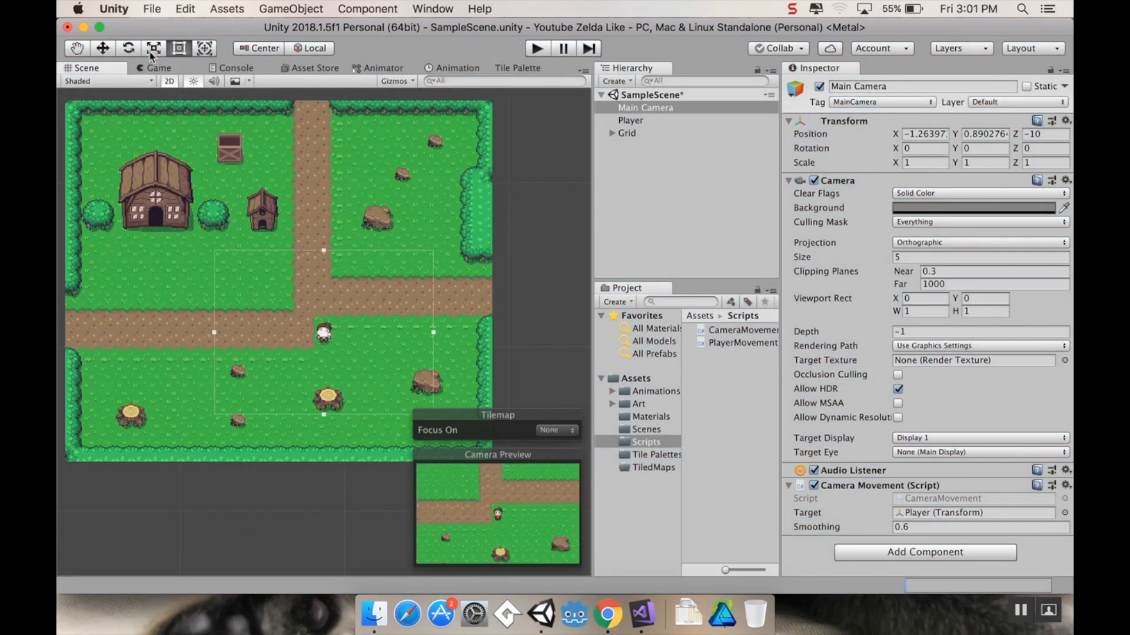
click(104, 49)
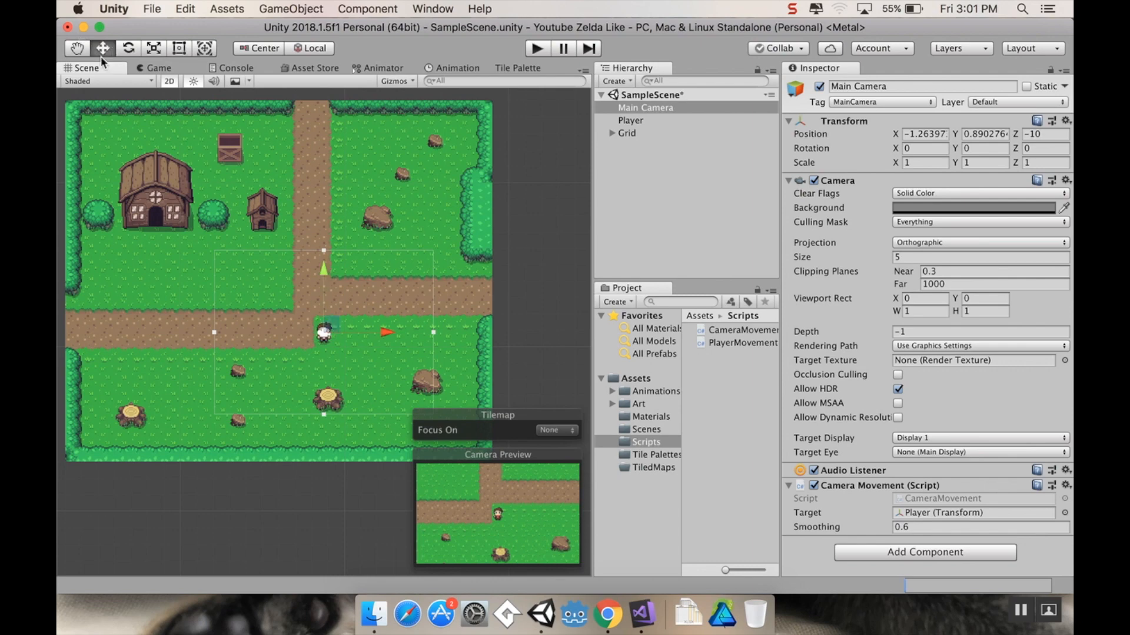
mouse_move(323, 294)
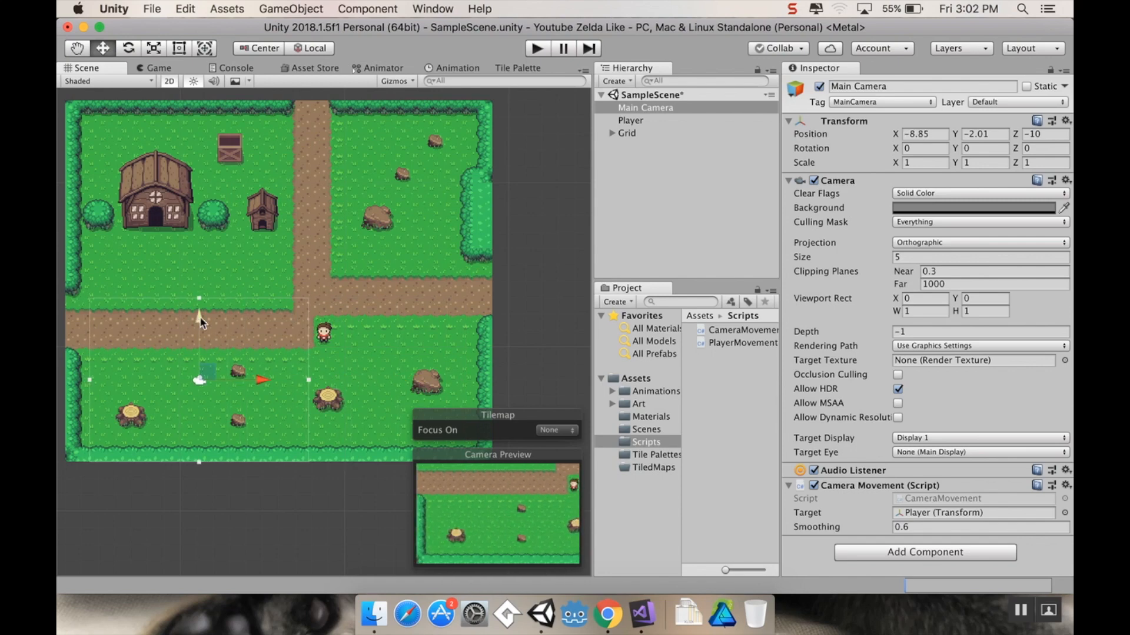
mouse_move(205, 318)
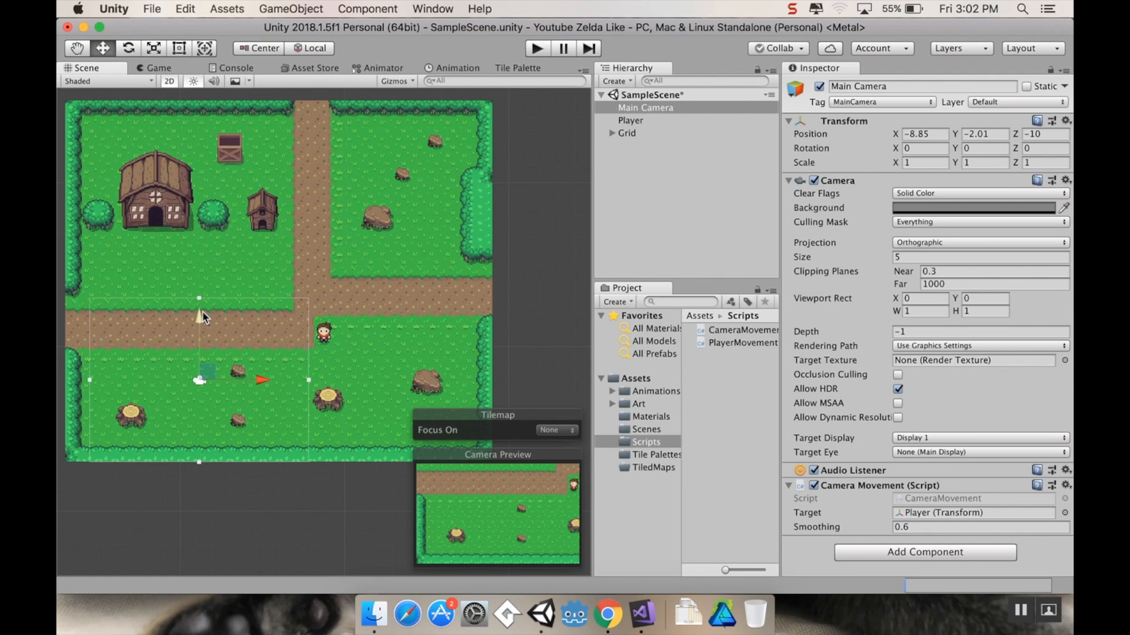
mouse_move(511, 223)
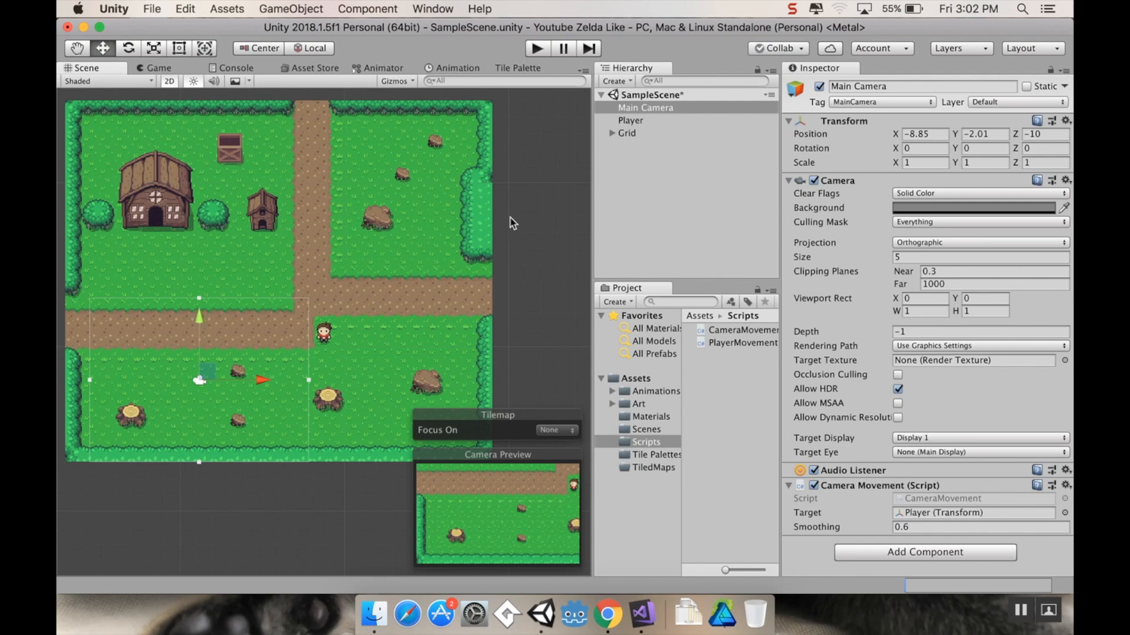
mouse_move(216, 347)
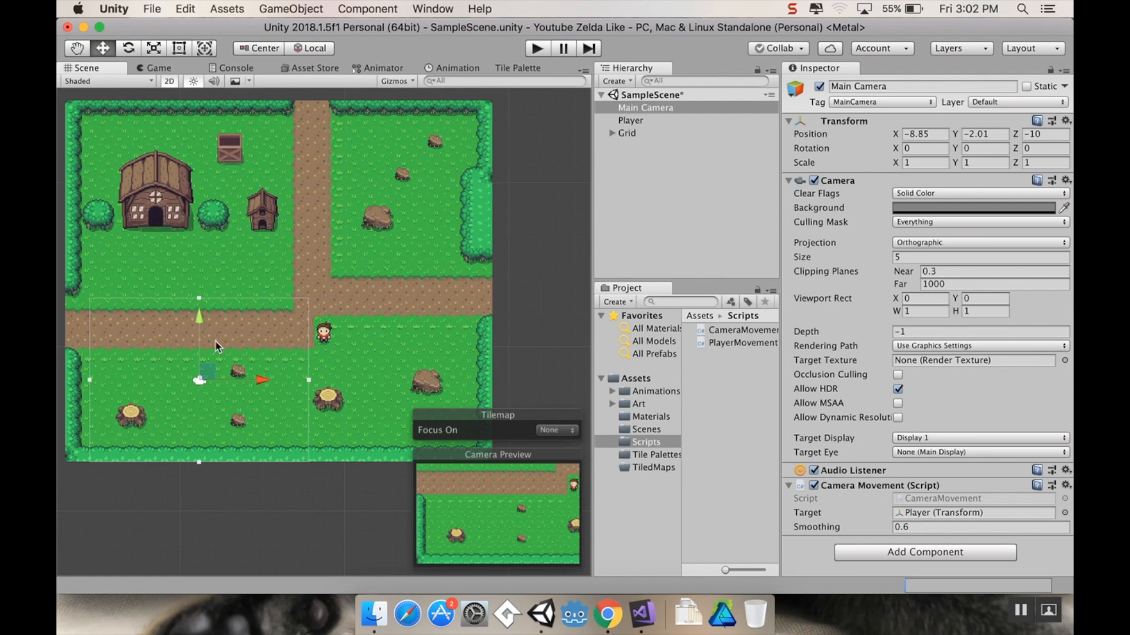
mouse_move(137, 437)
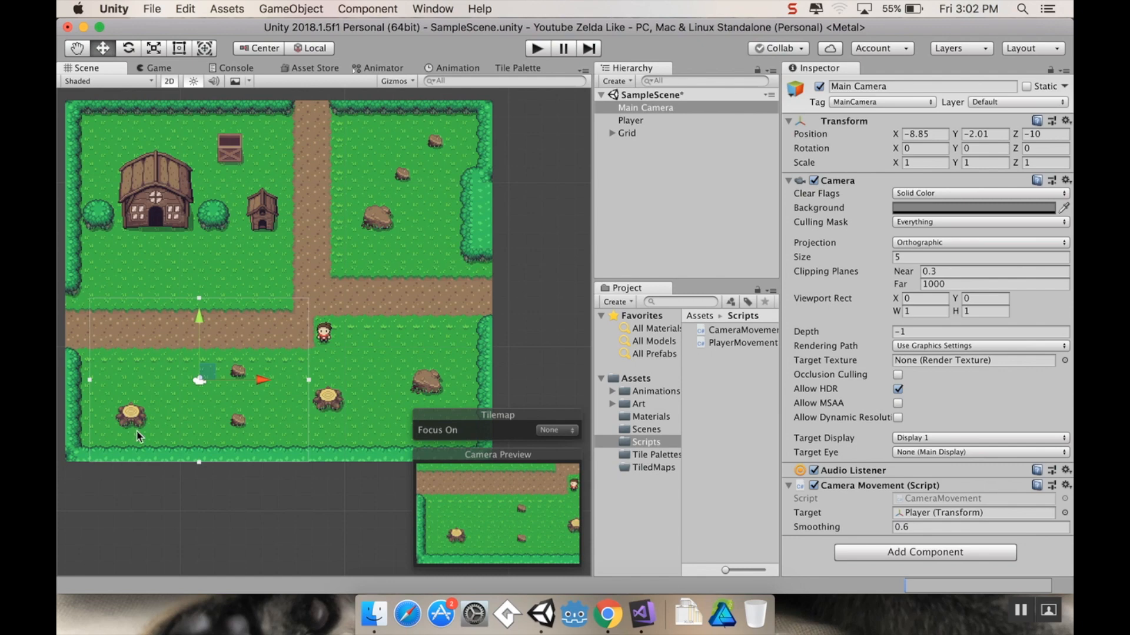
mouse_move(181, 457)
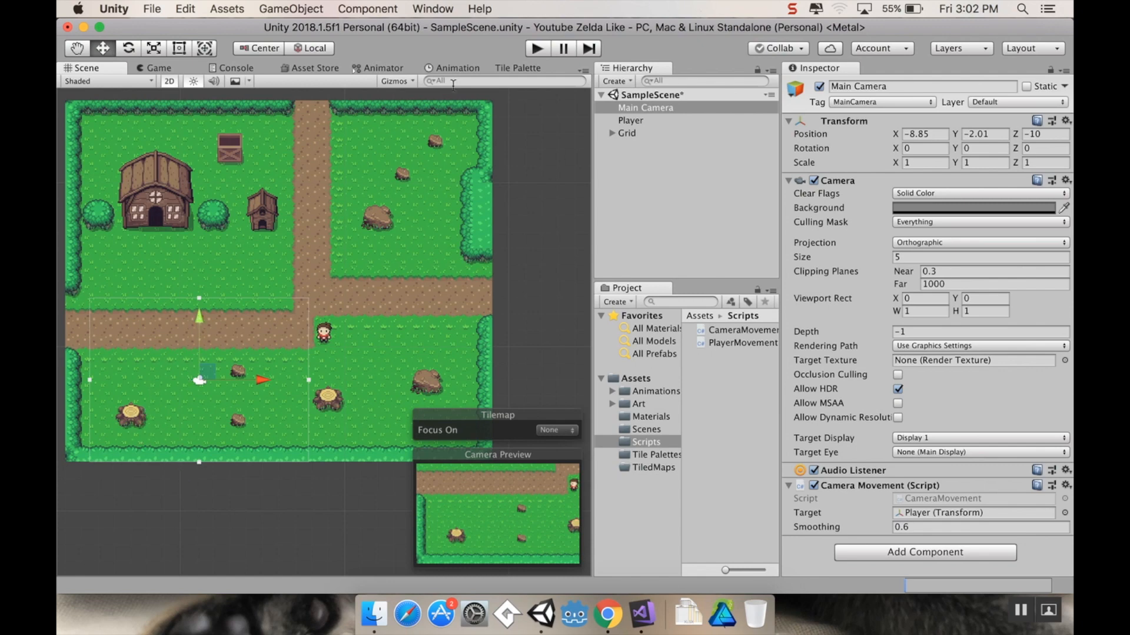
mouse_move(490, 120)
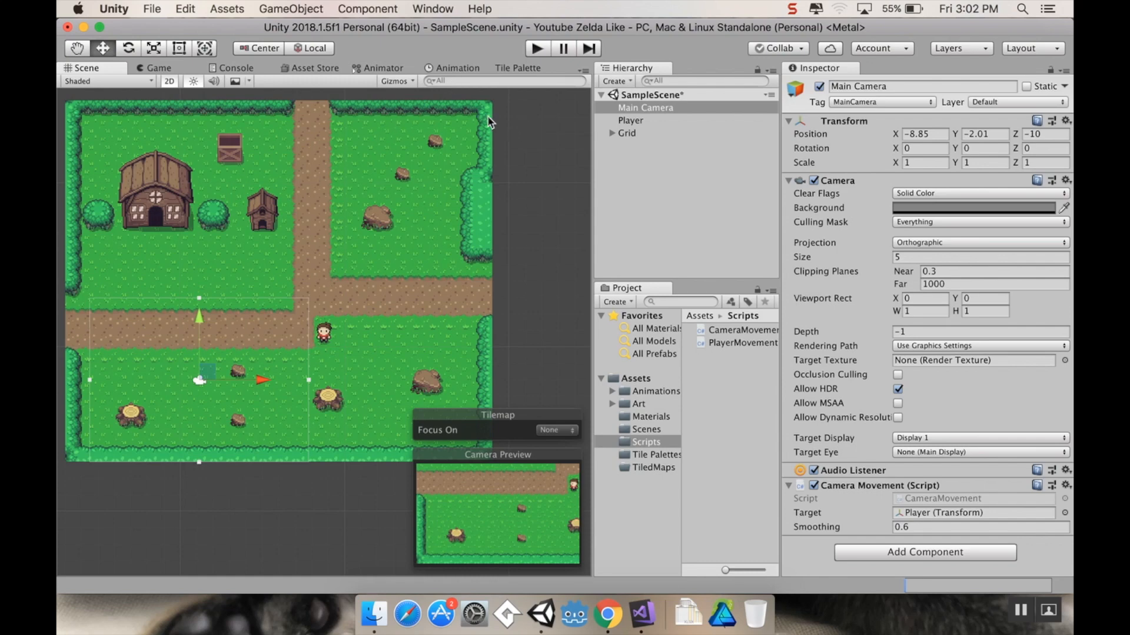
mouse_move(228, 264)
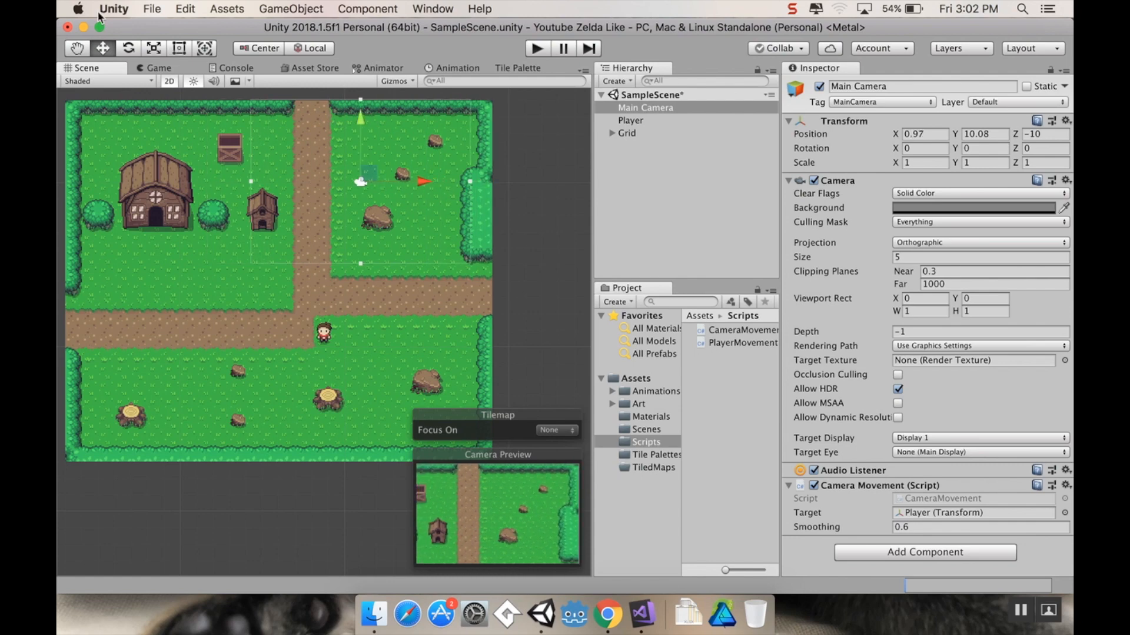
- Preview the camera framing in the Game view, then return to the Scene view
click(158, 68)
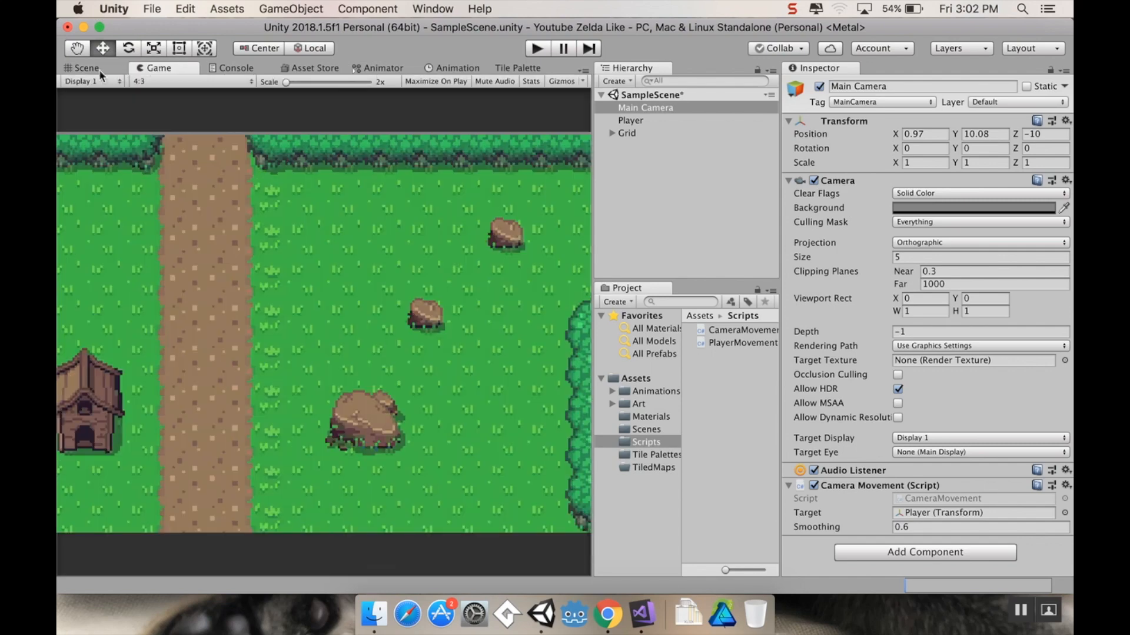
click(78, 67)
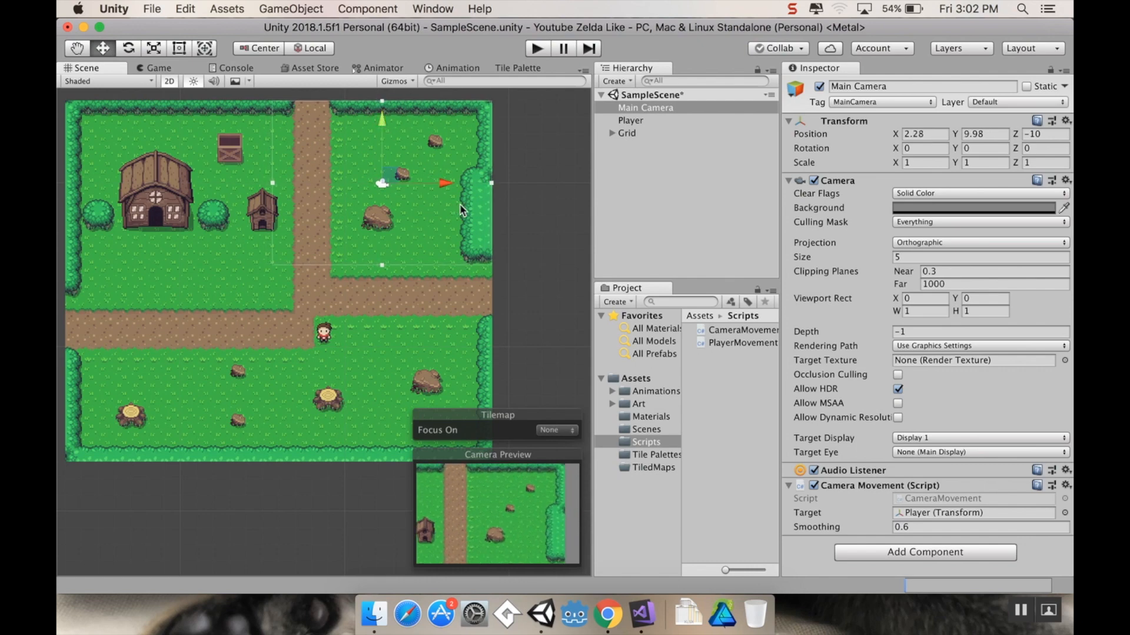
mouse_move(390, 132)
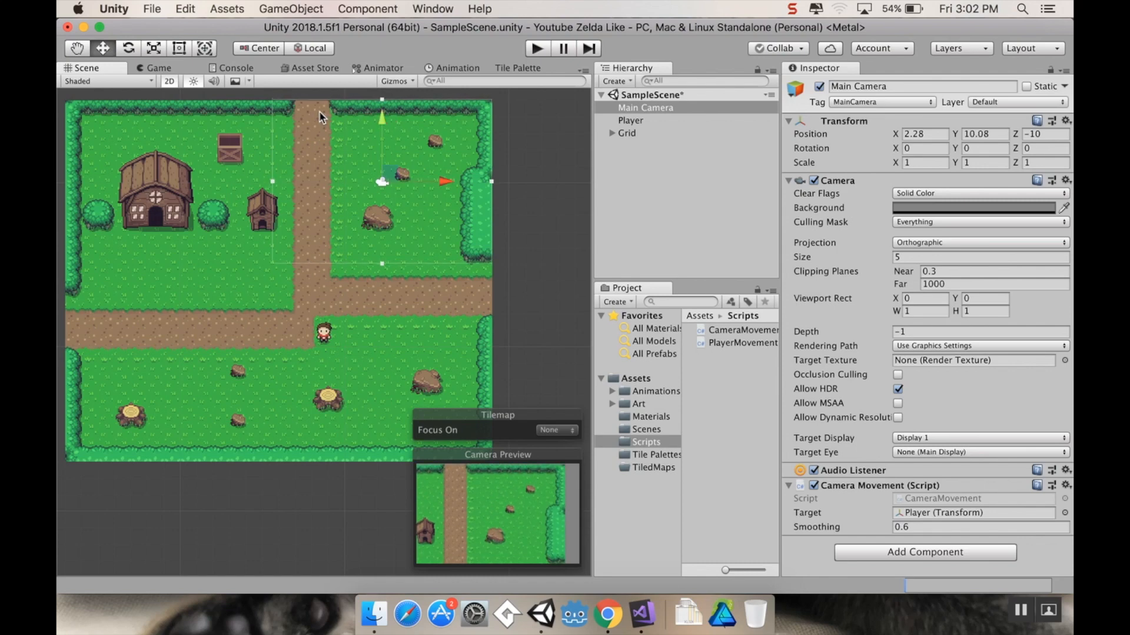
mouse_move(362, 291)
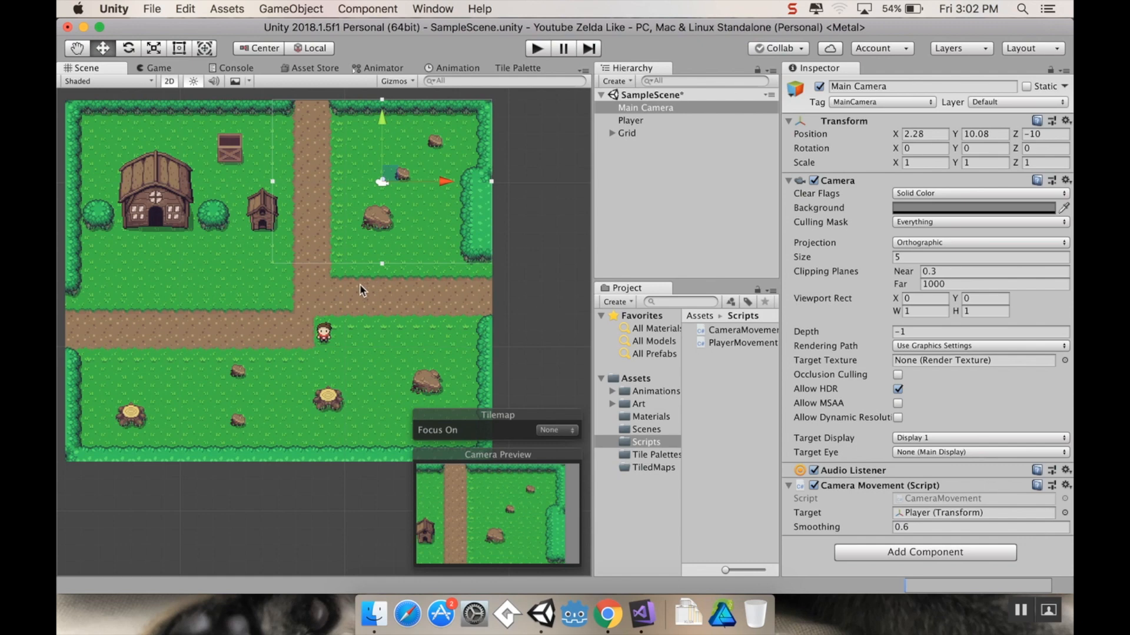
mouse_move(385, 125)
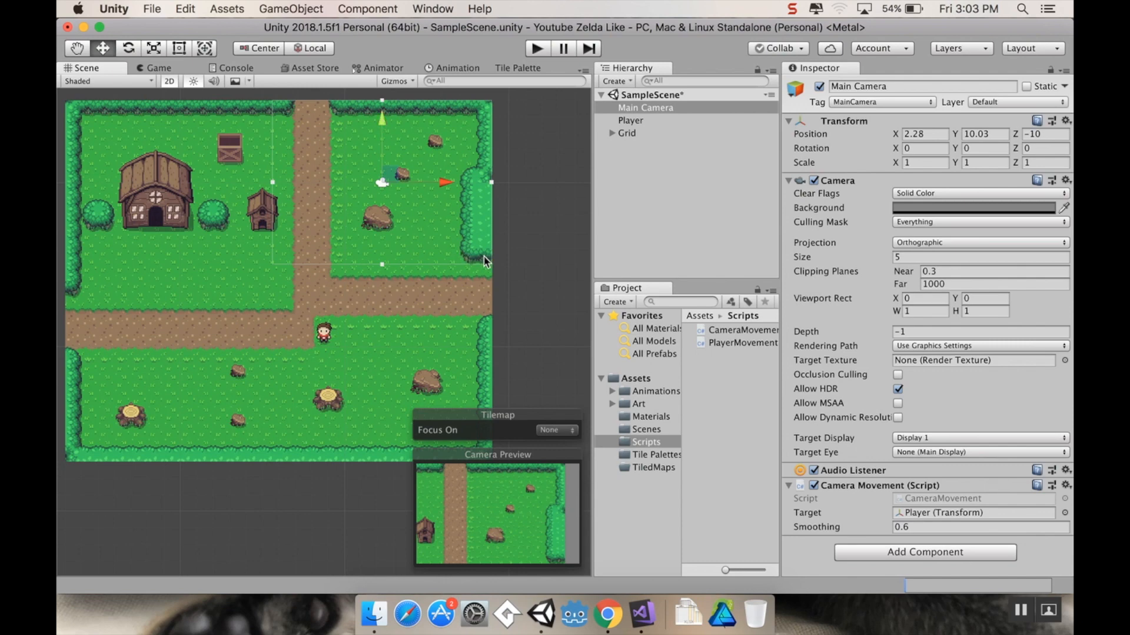
mouse_move(643, 619)
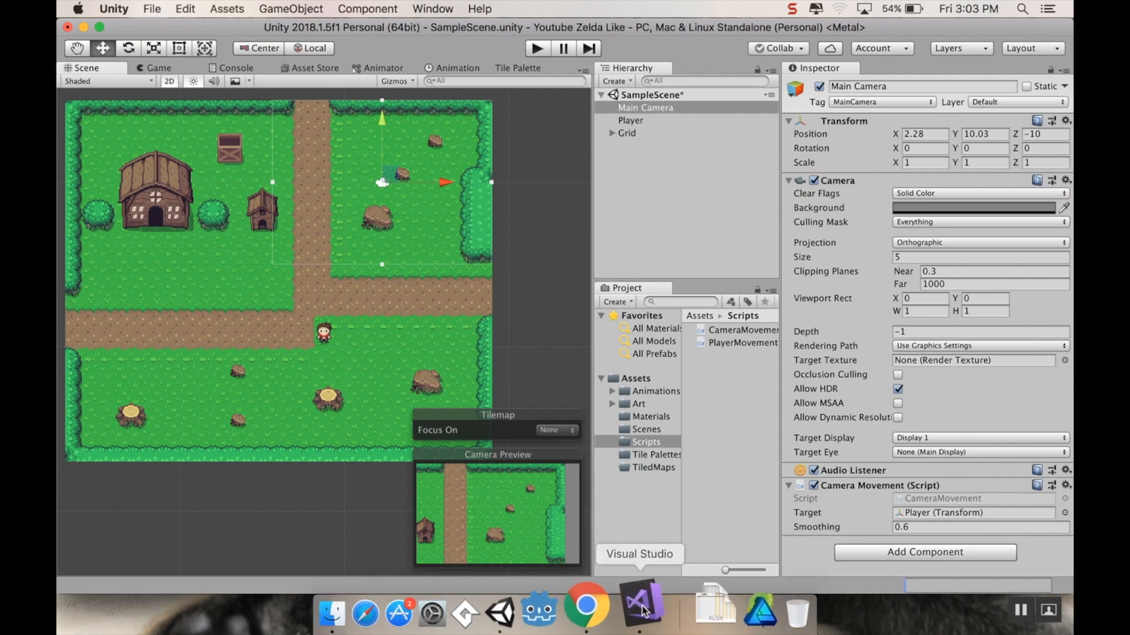
- Declare public Vector2 maxPosition and minPosition fields in CameraMovement.cs, then return to Unity
click(640, 609)
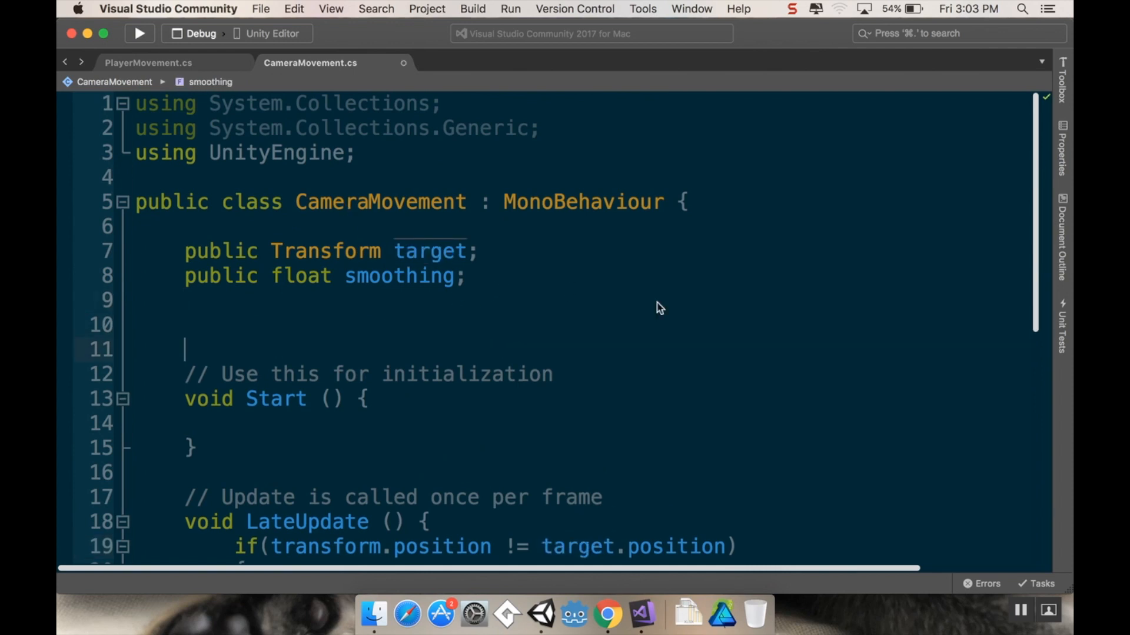
text(publi)
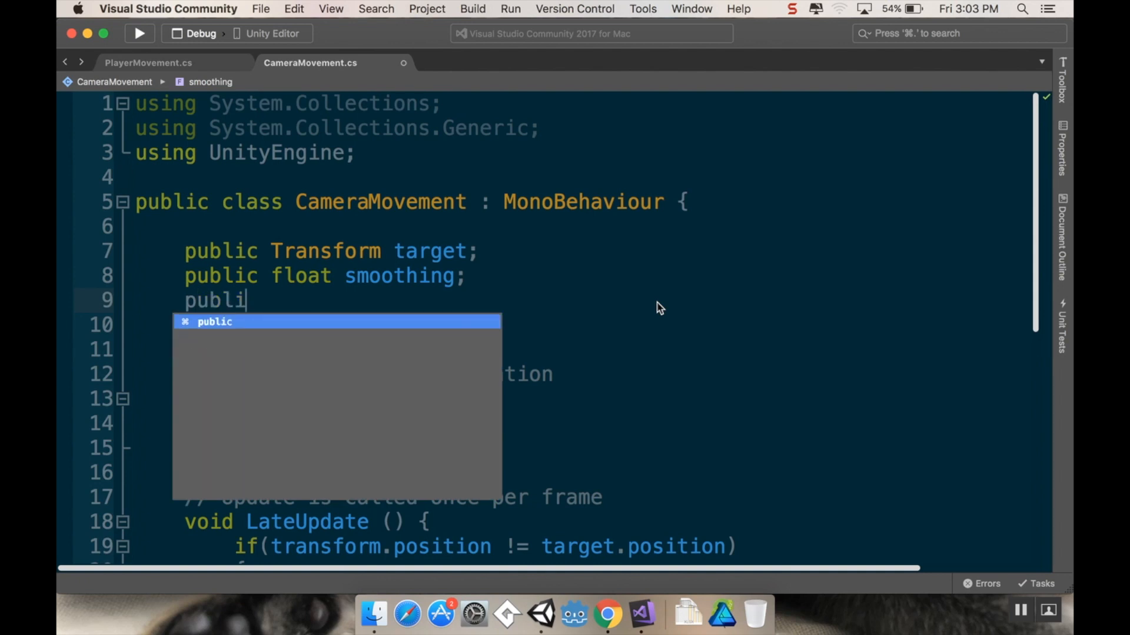
text(c Vector)
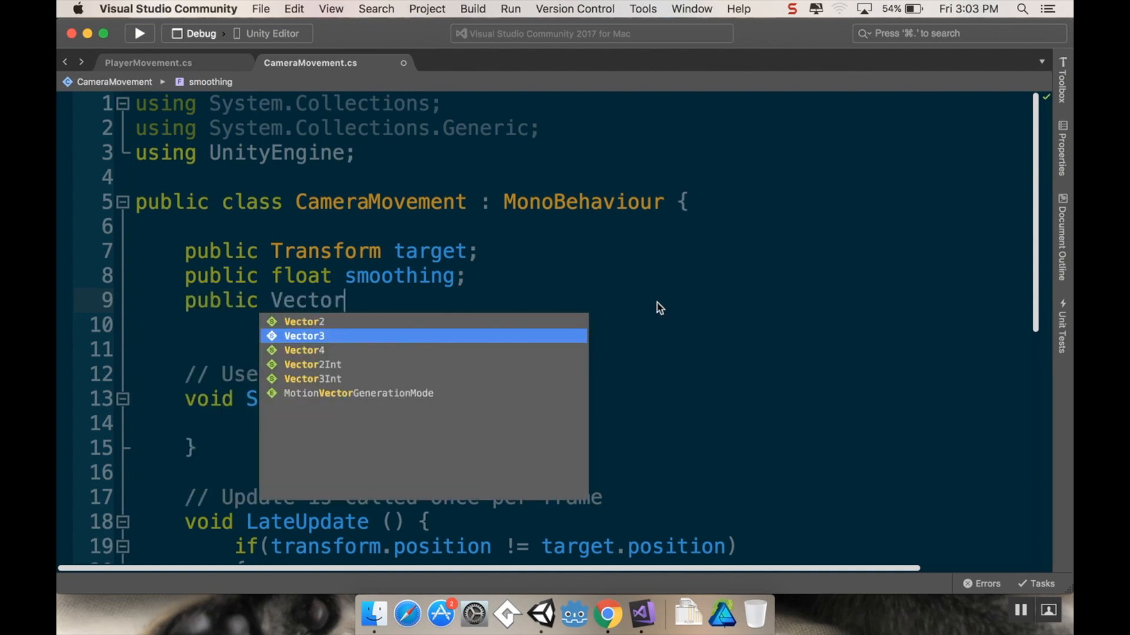
click(303, 322)
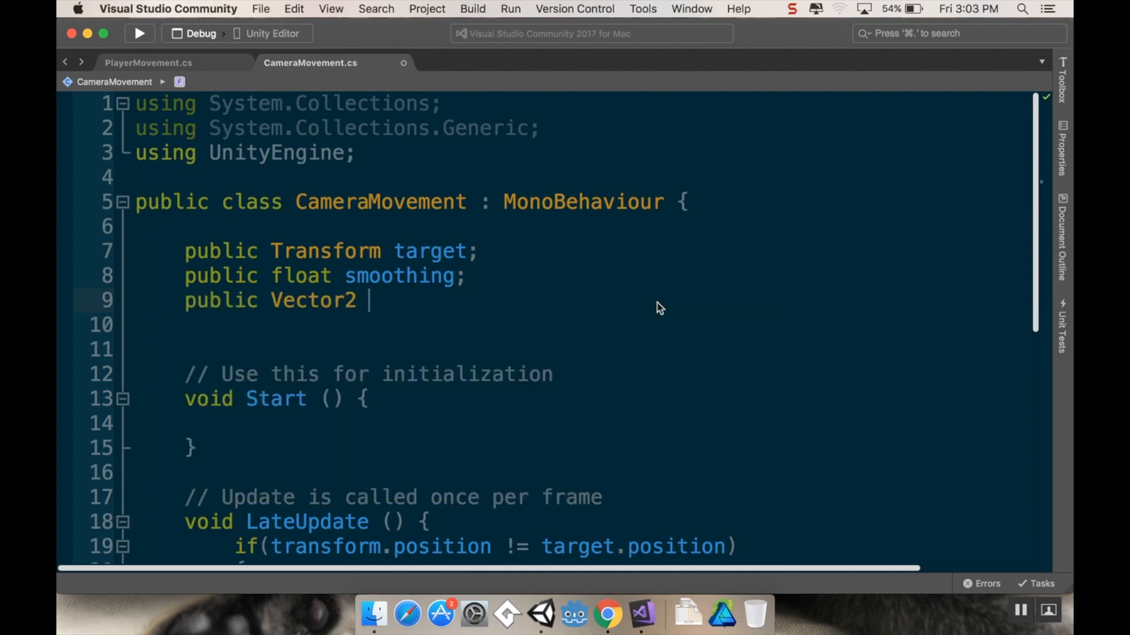
text(max)
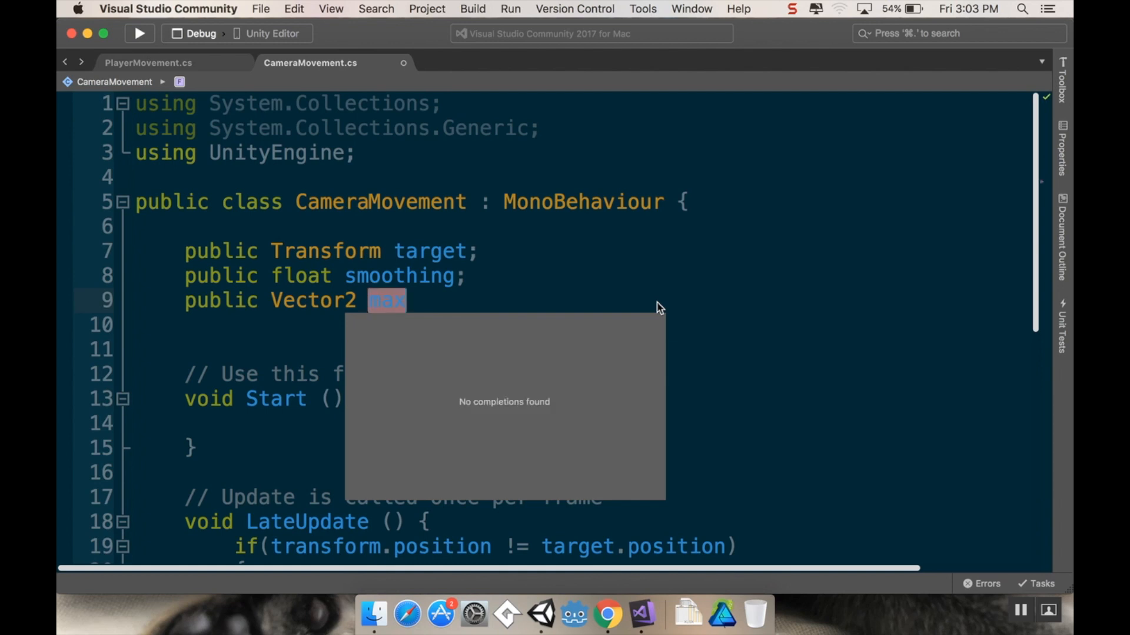
text(Position;)
click(583, 325)
text(public Vector2)
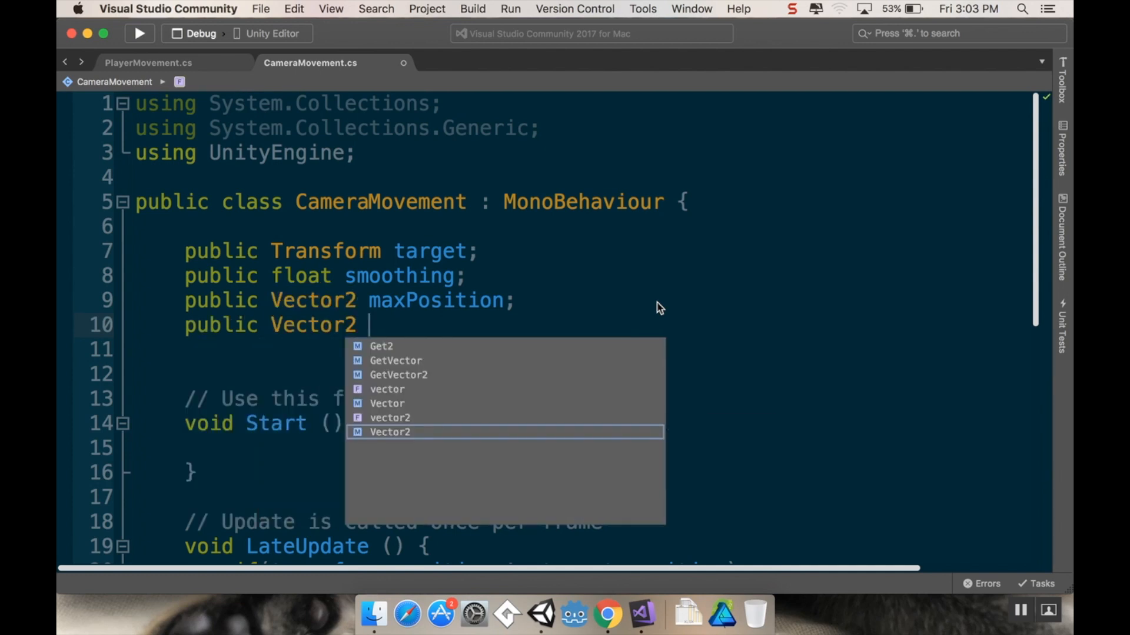
text(minPosition;)
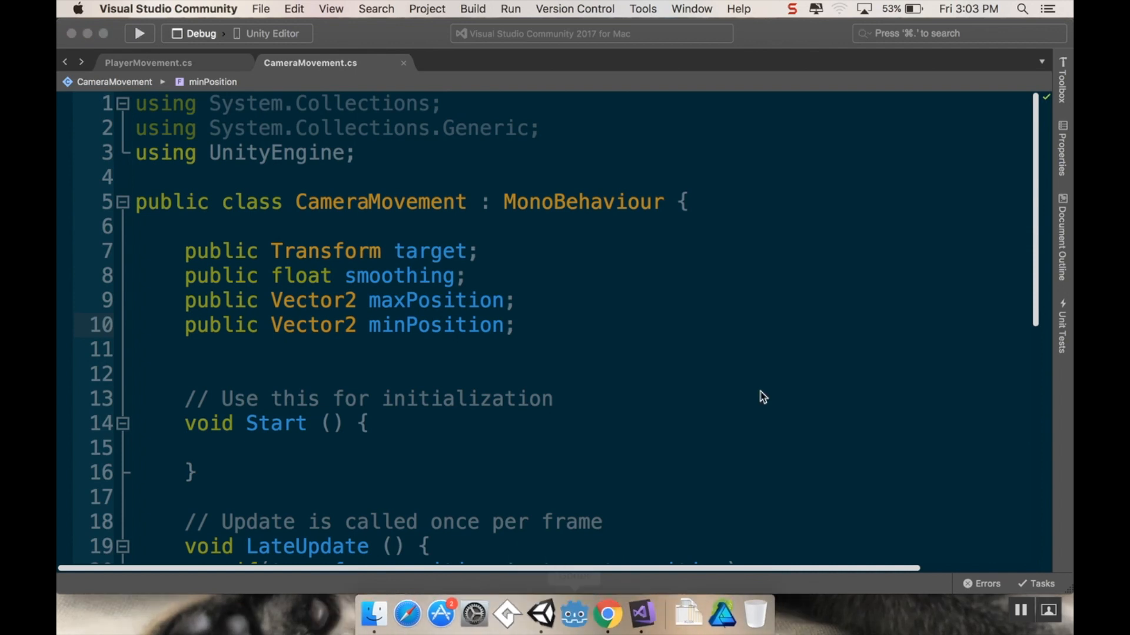
click(545, 619)
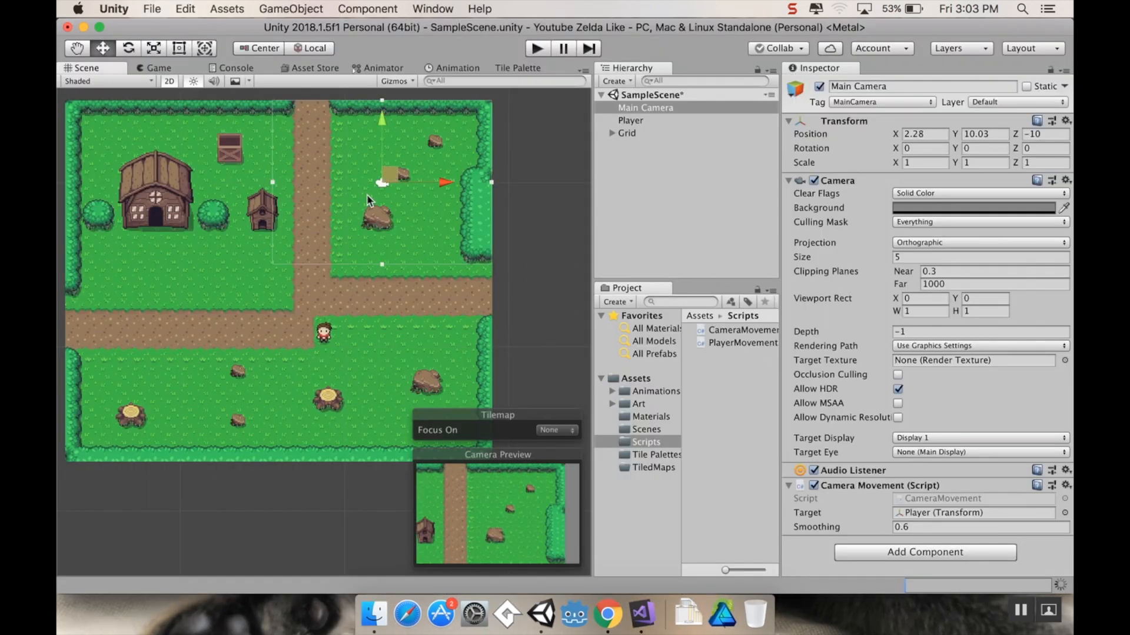
mouse_move(452, 169)
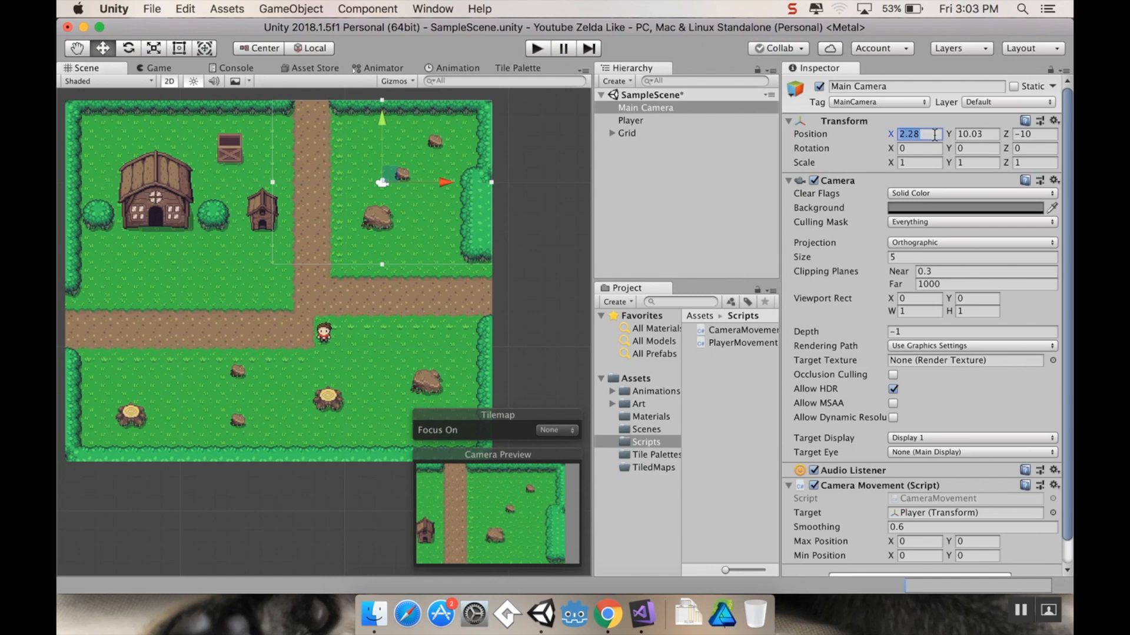
- Try camera Position X values 2 and 2.24, then enter Max Position X of 2.25
text(2)
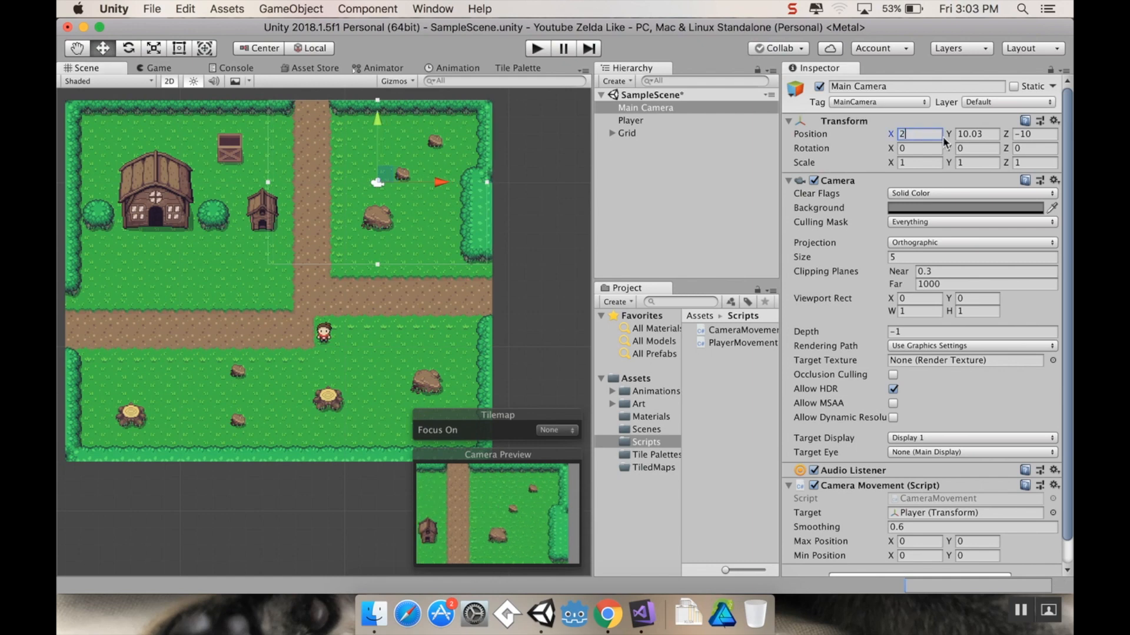
text(2.24)
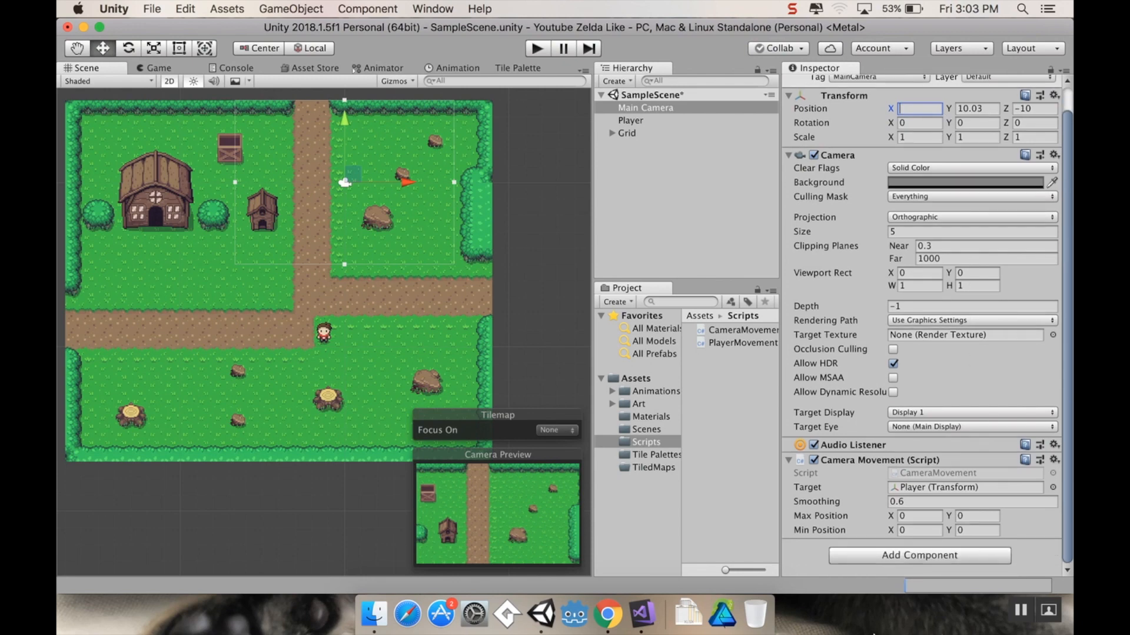
click(919, 516)
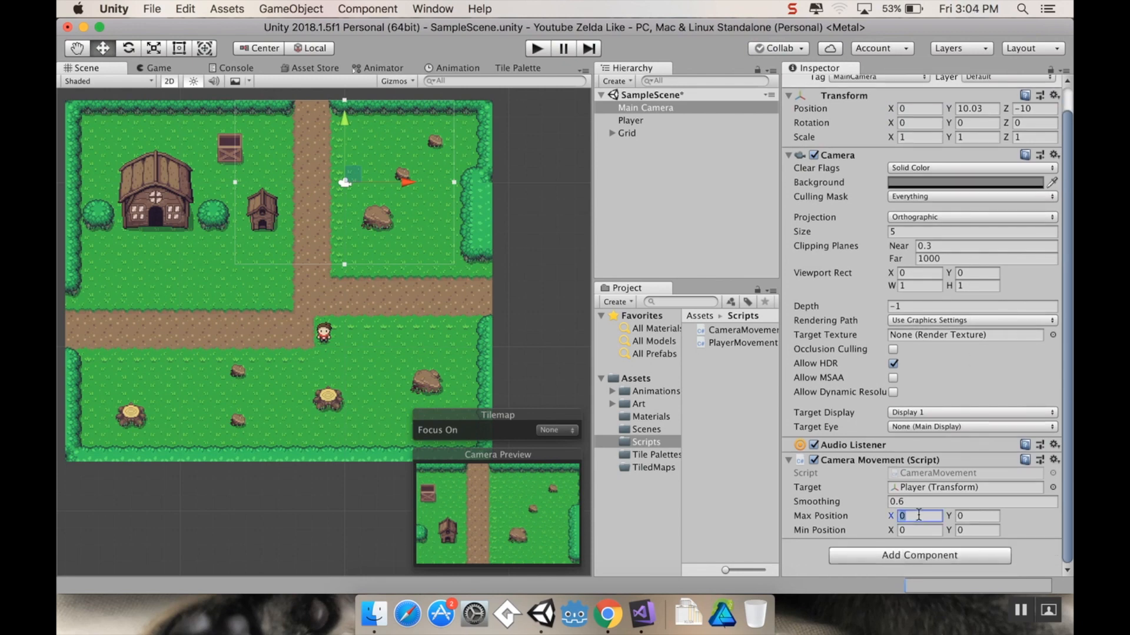
text(2.25)
click(978, 515)
text(10)
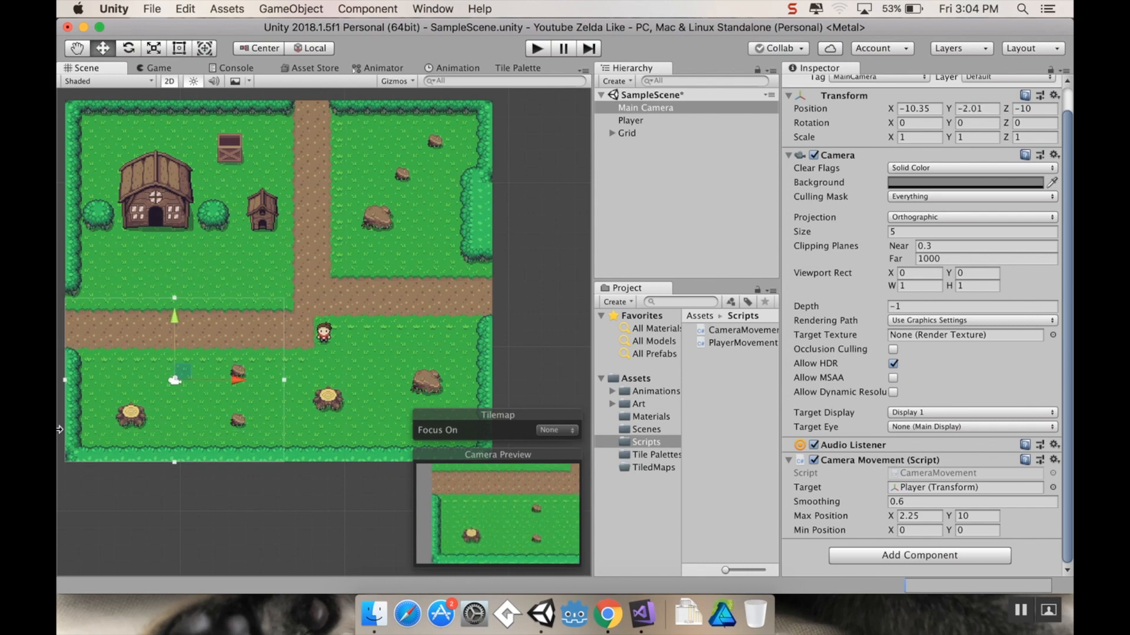
mouse_move(190, 336)
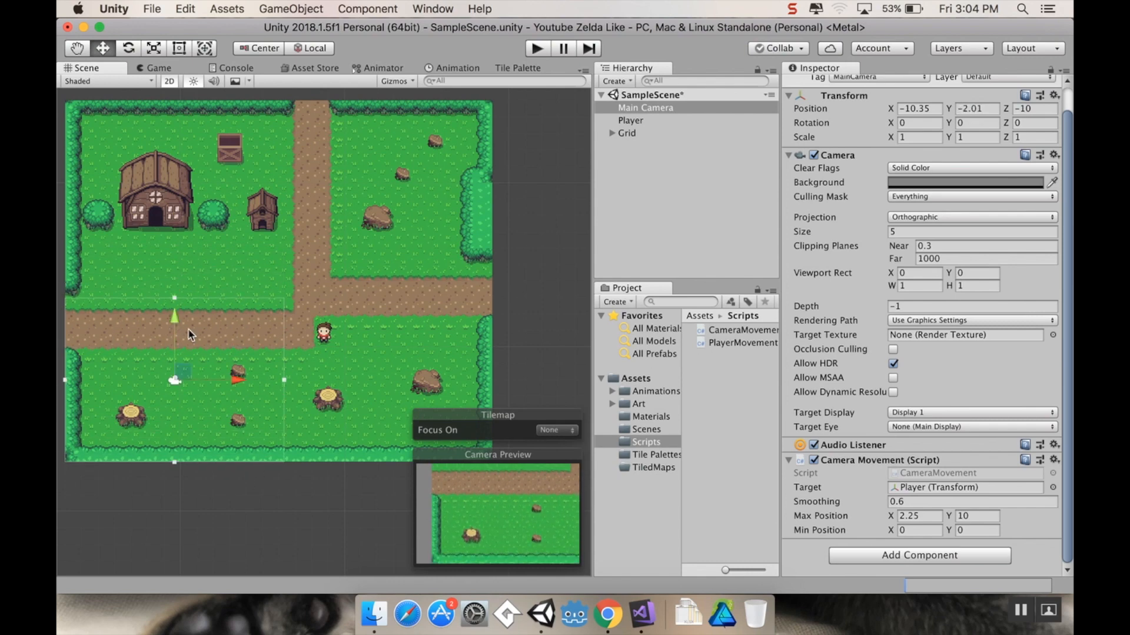
mouse_move(260, 76)
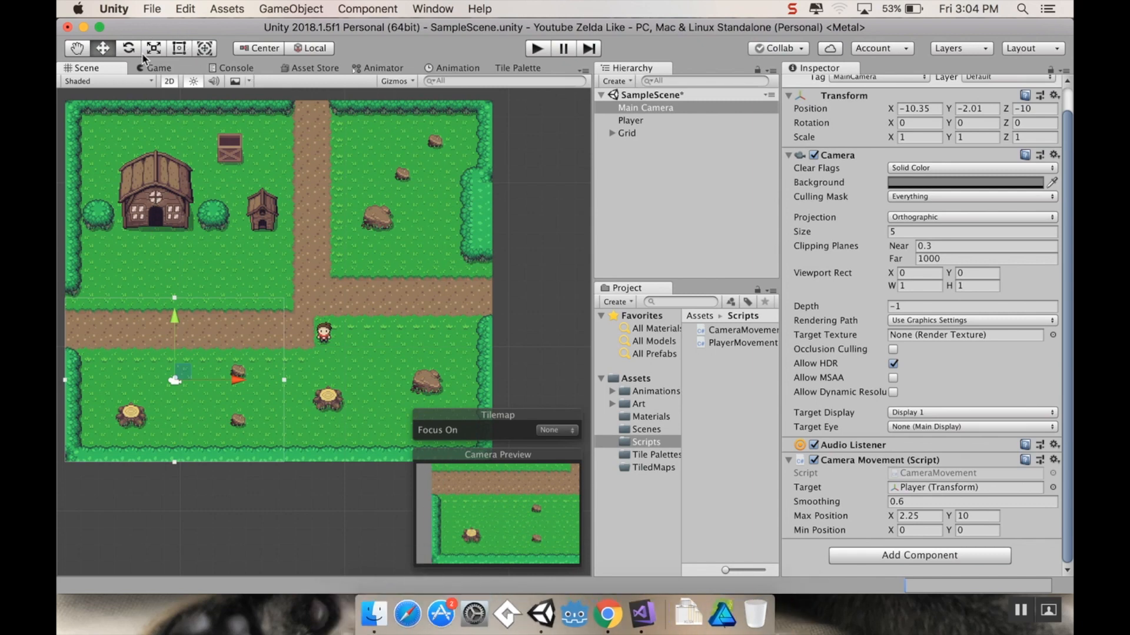
- Preview the lower-left framing in Game view, then set Min Position to X -10.35, Y -2
click(159, 67)
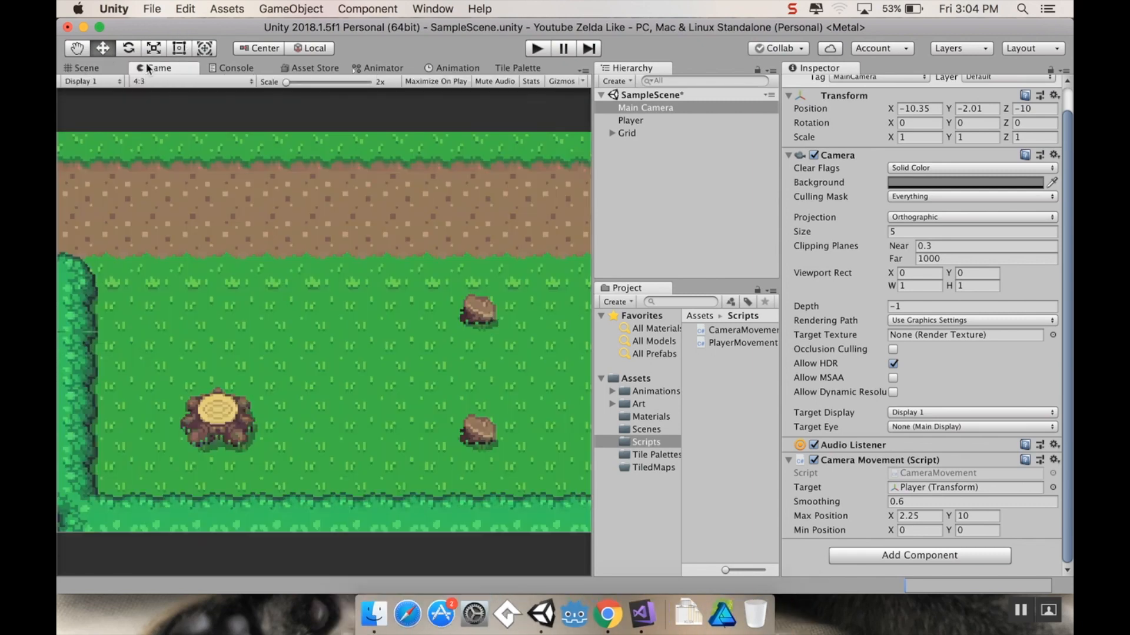
click(85, 68)
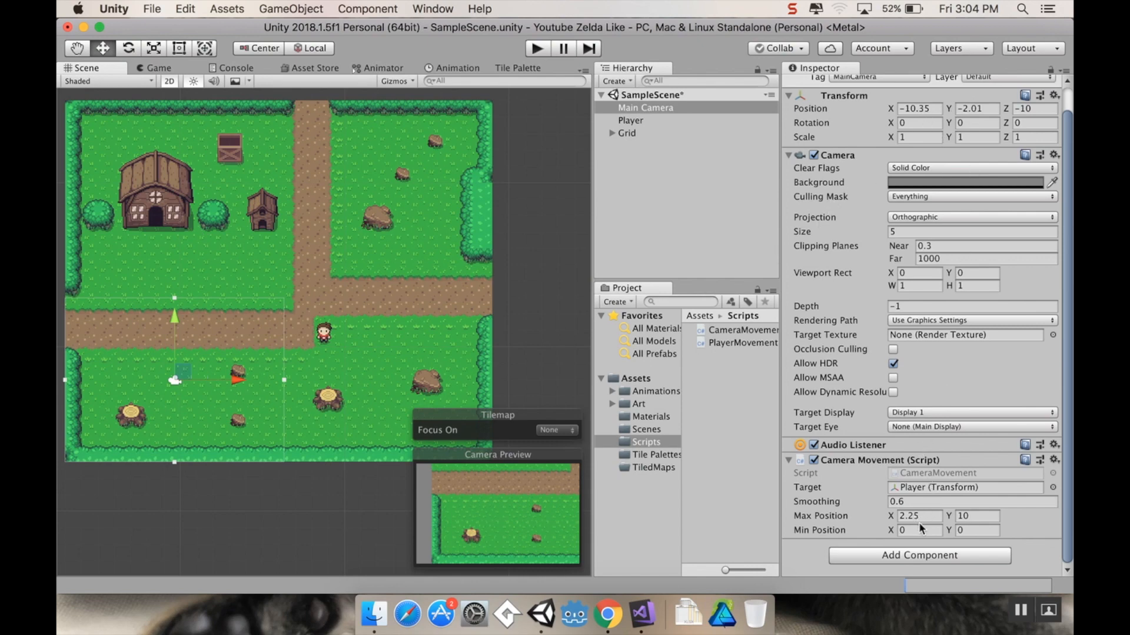
click(917, 530)
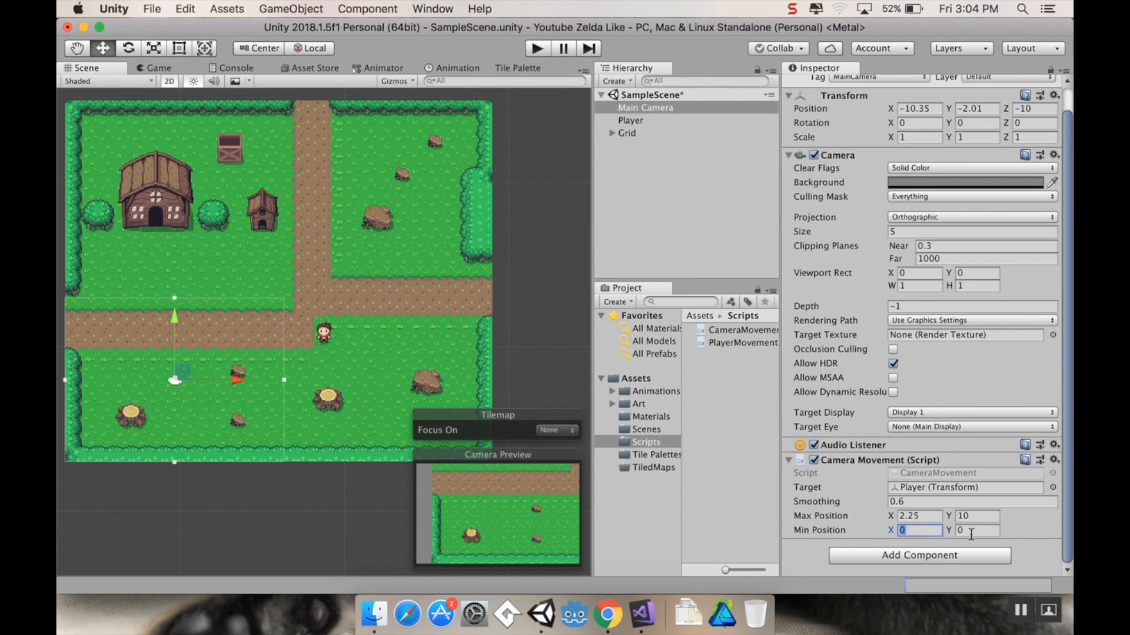
text(-2)
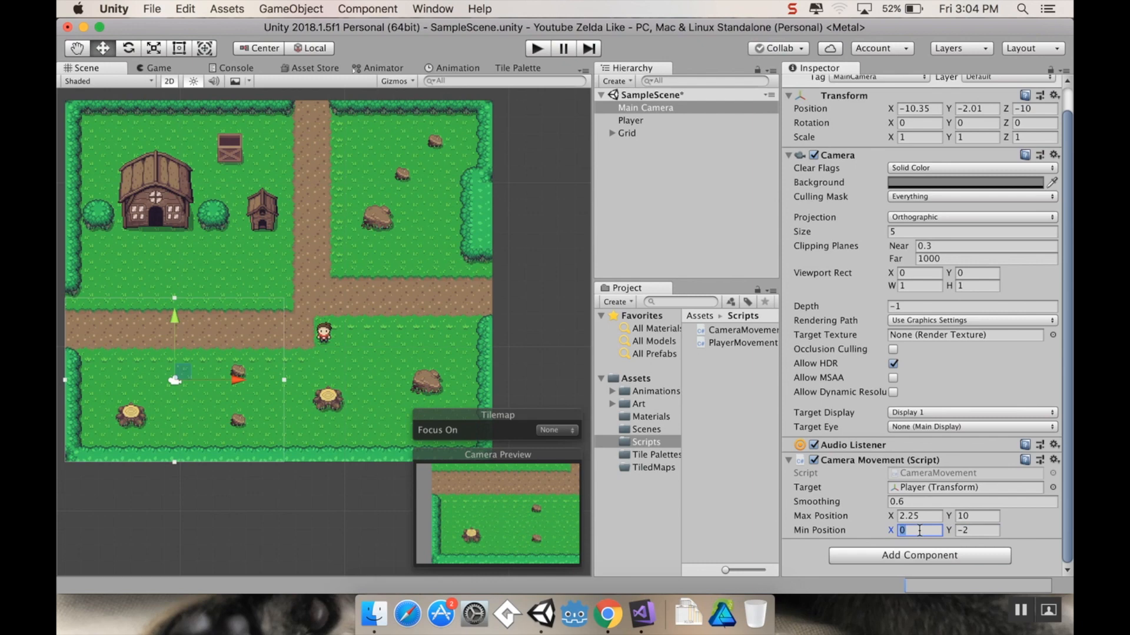
text(-10.35)
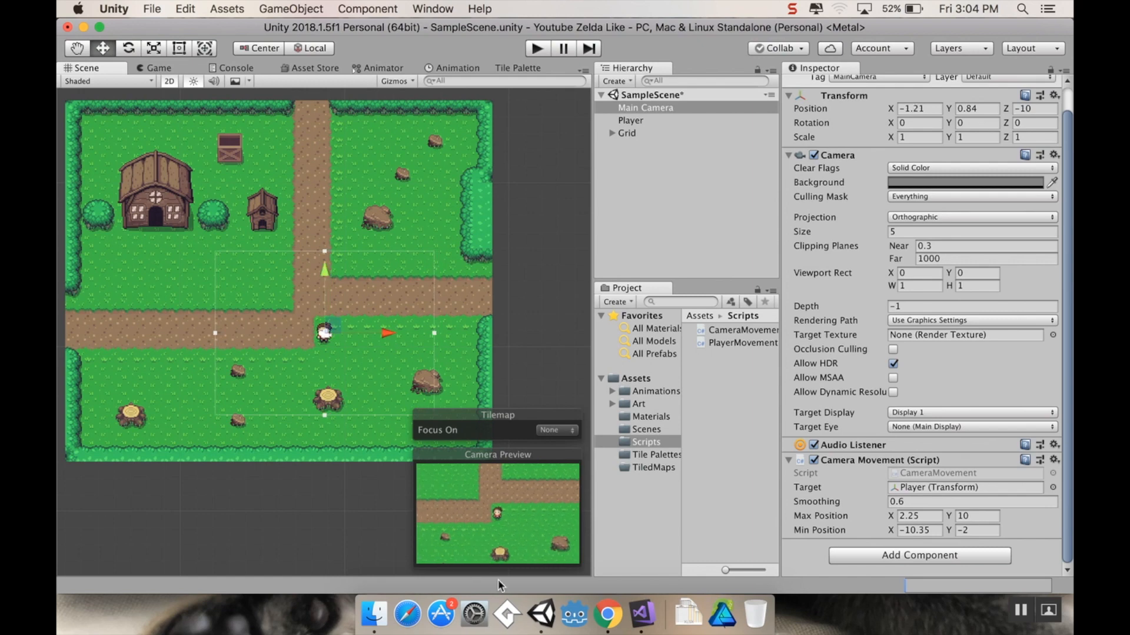
mouse_move(641, 608)
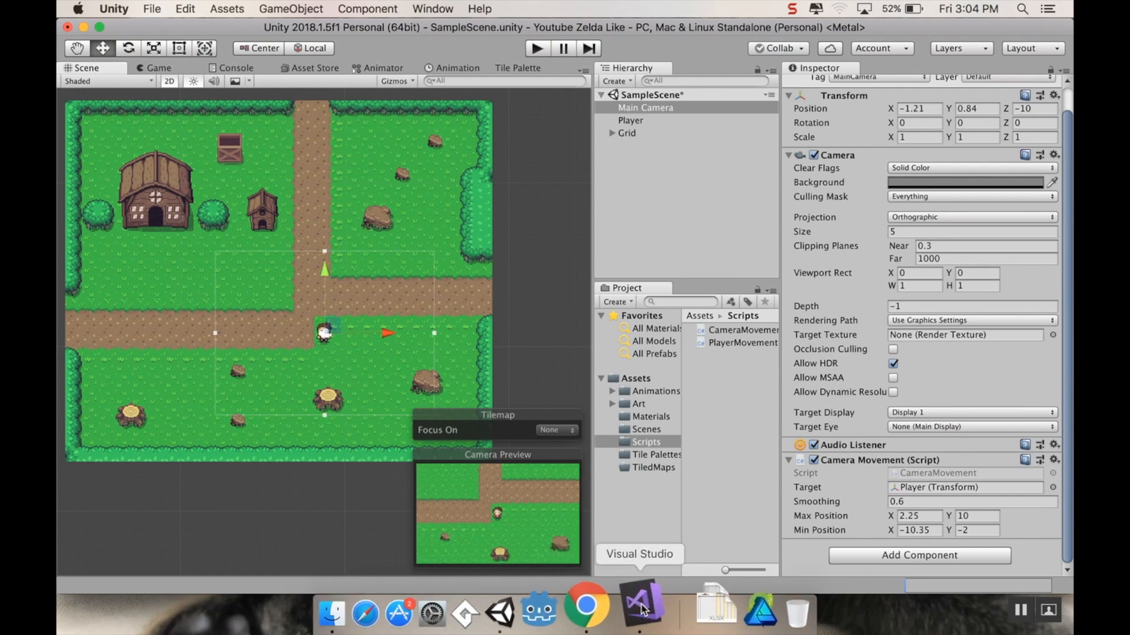
- Insert blank lines in CameraMovement.cs between the targetPosition line and the Lerp call
click(644, 603)
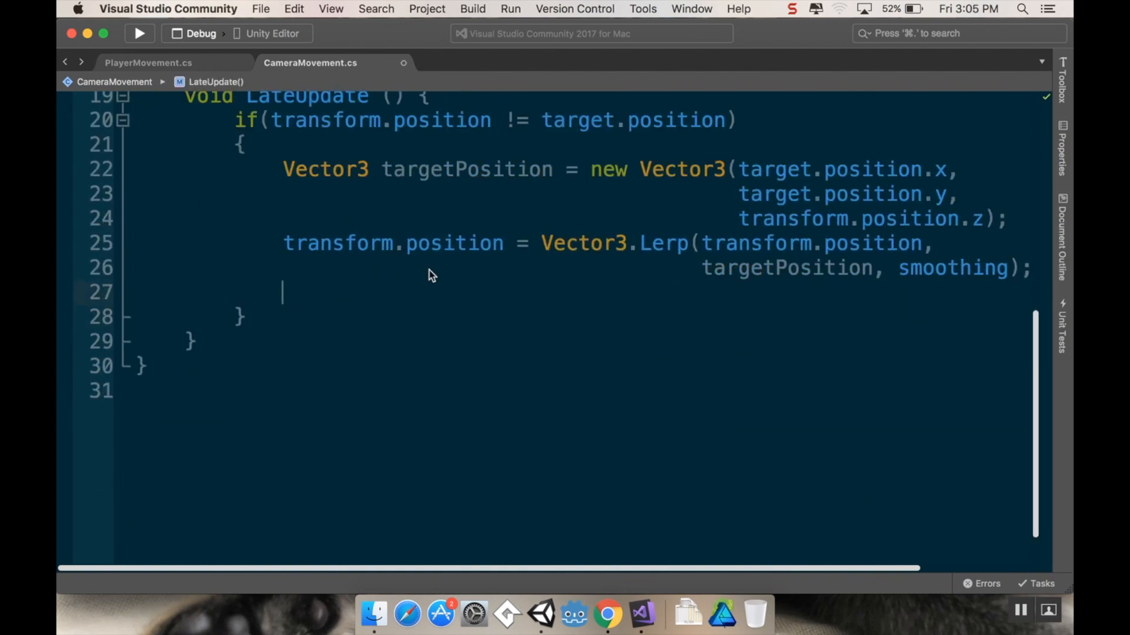
mouse_move(474, 269)
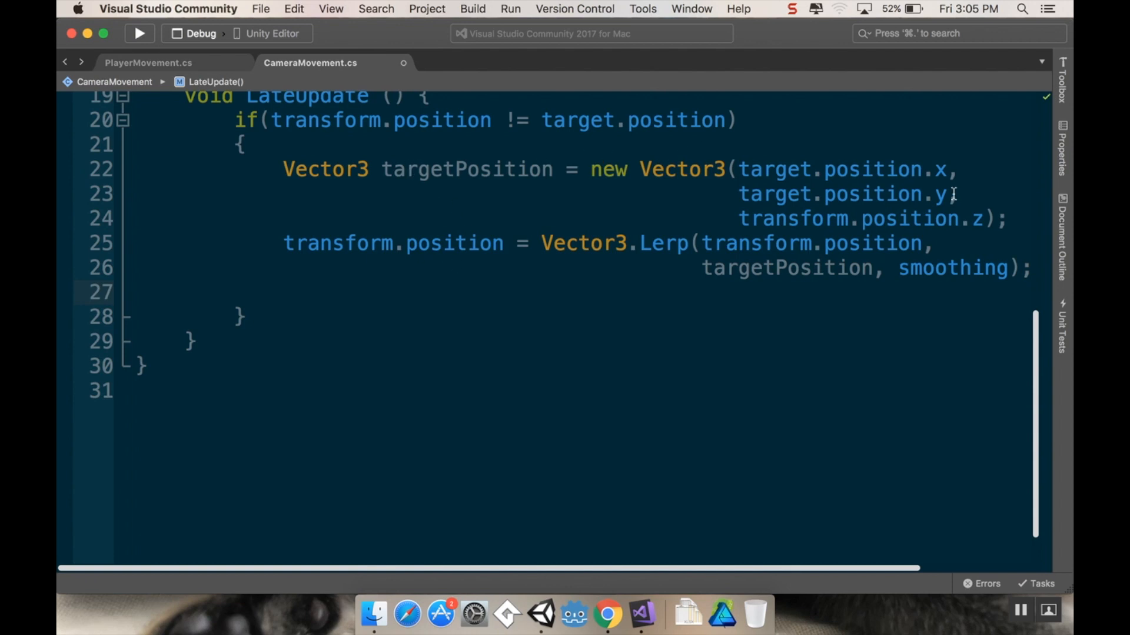
mouse_move(1018, 217)
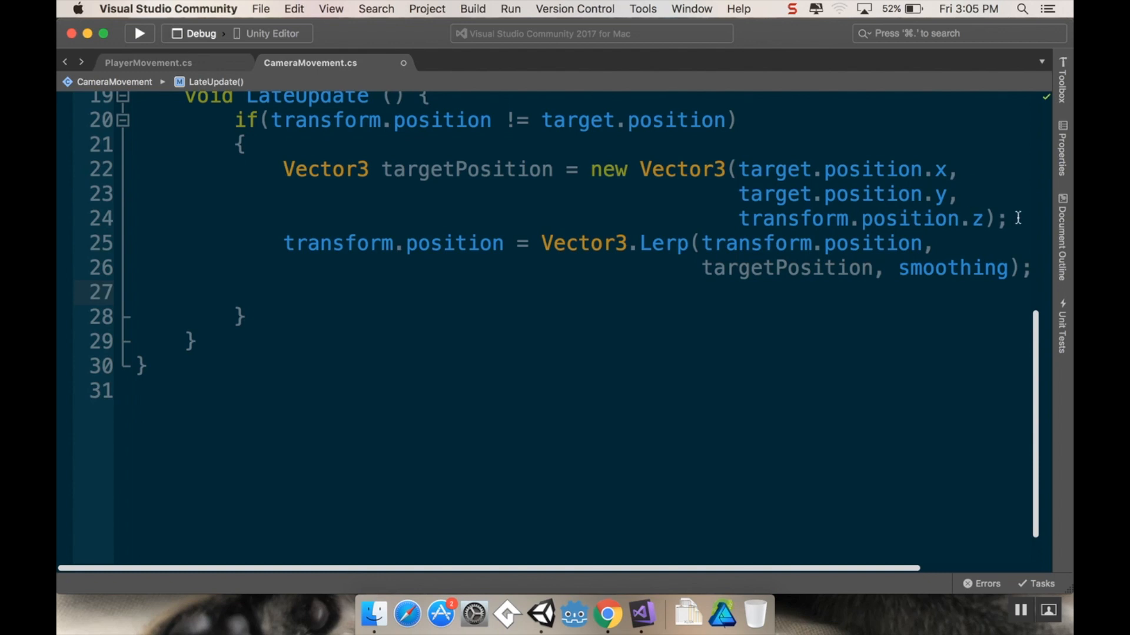
click(1008, 219)
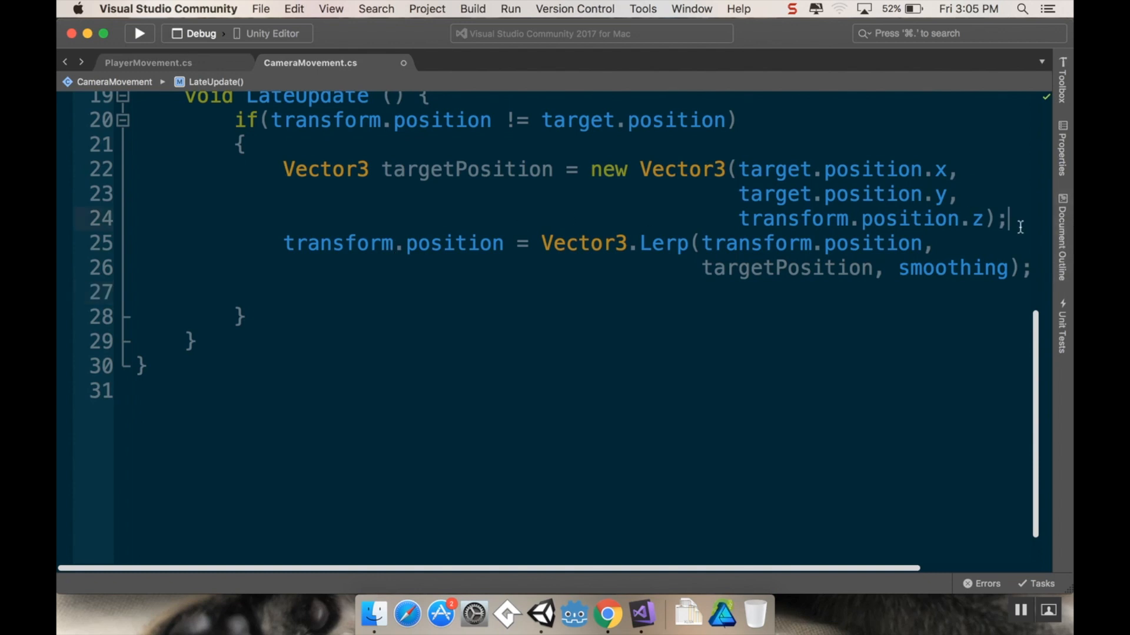
key(Enter)
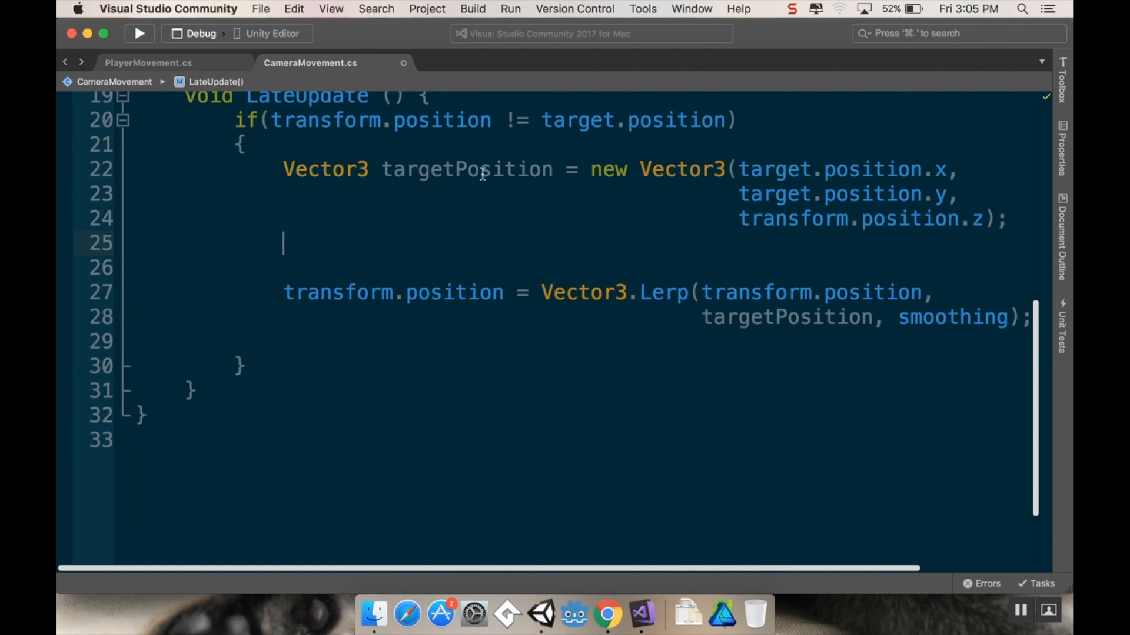
mouse_move(520, 293)
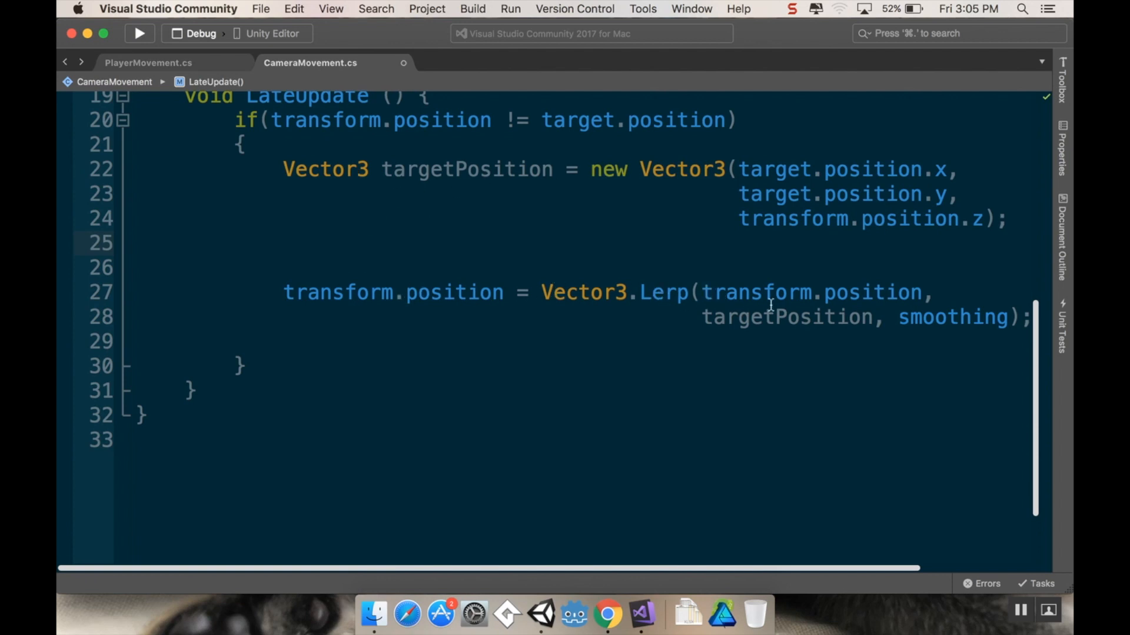
mouse_move(369, 160)
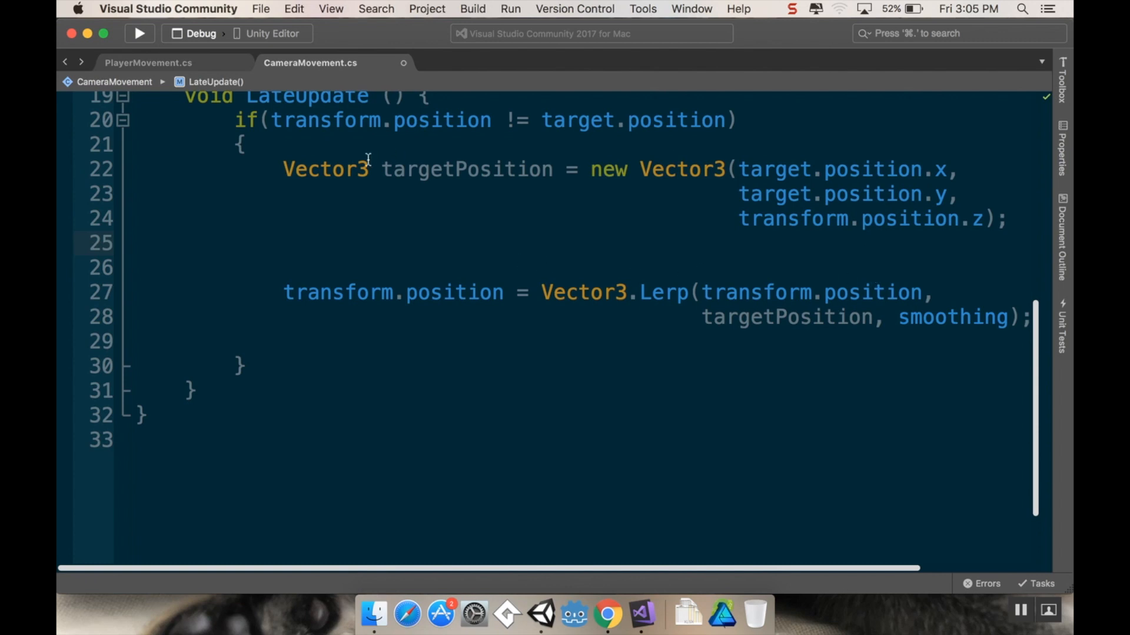
- Add targetPosition.x = Mathf.Clamp(targetPosition.x, minPosition.x, maxPosition.x); in LateUpdate
click(285, 243)
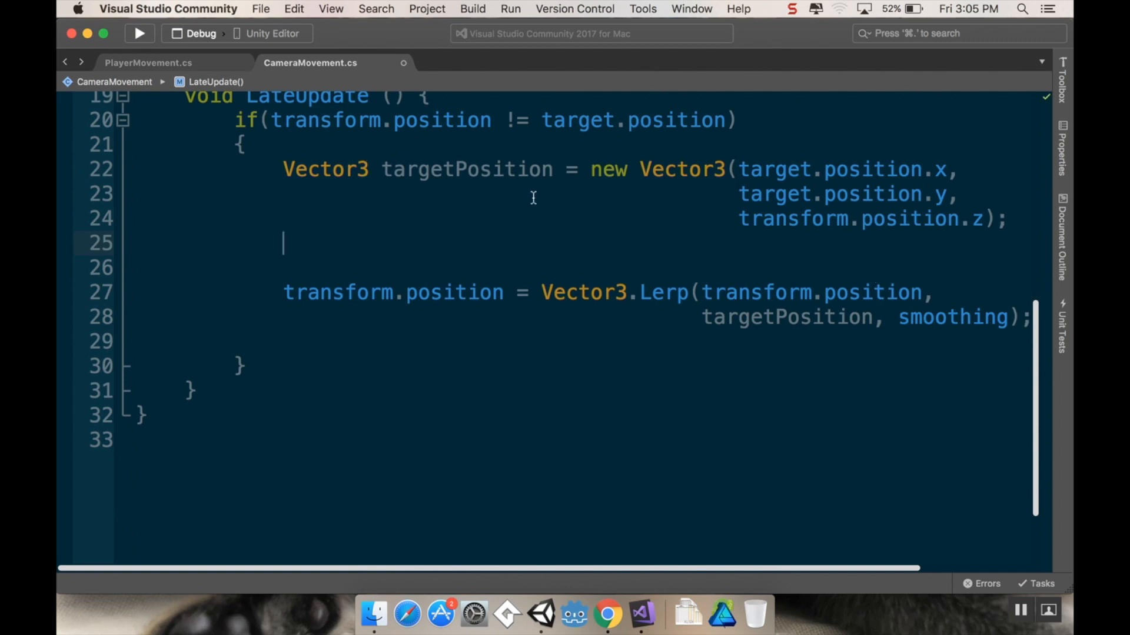
text(target)
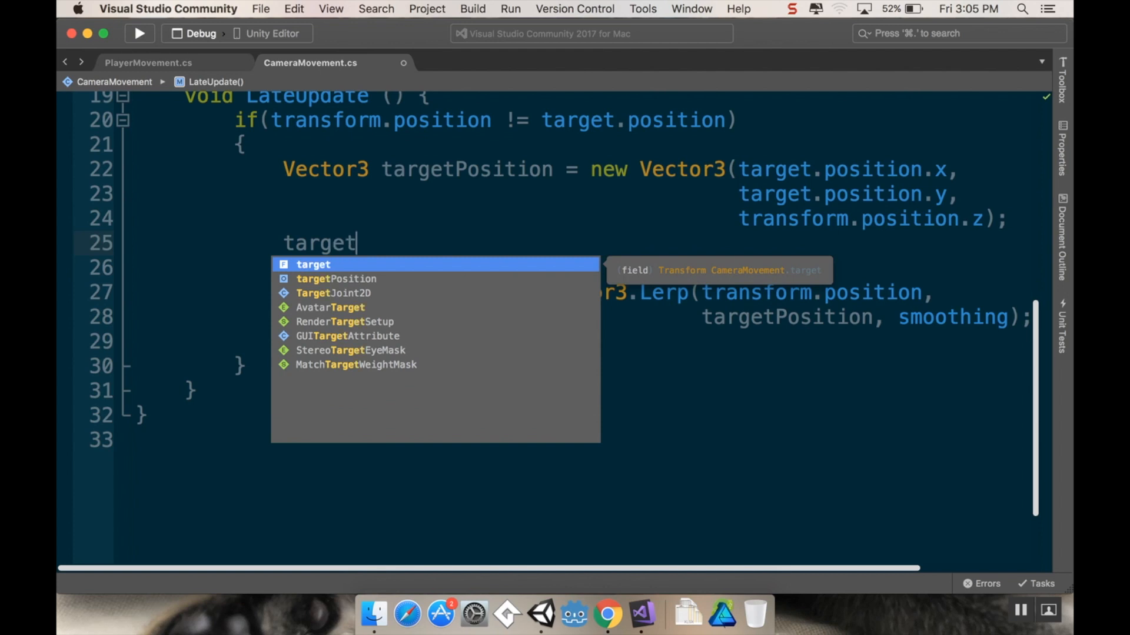
text(Position.)
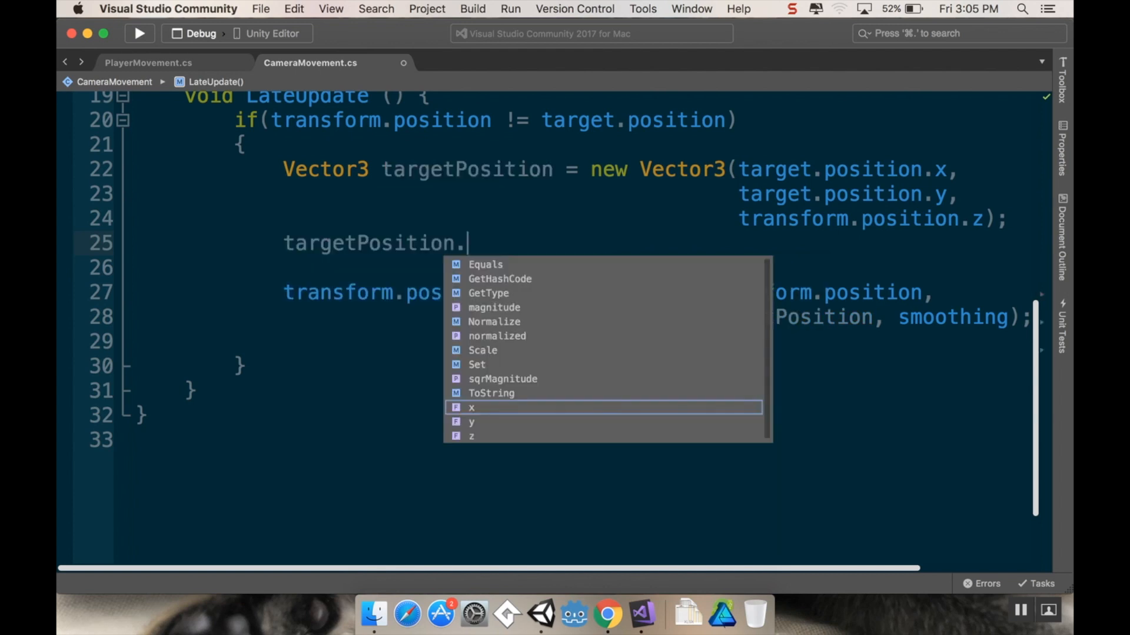
text(x = Mat)
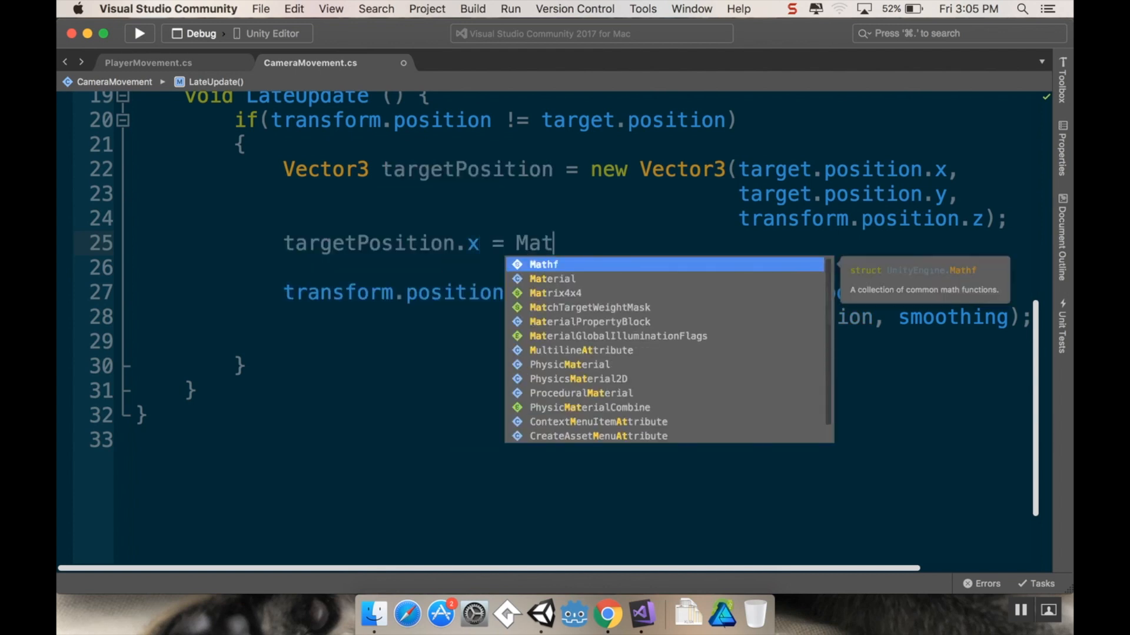
text(hf.Clamp()
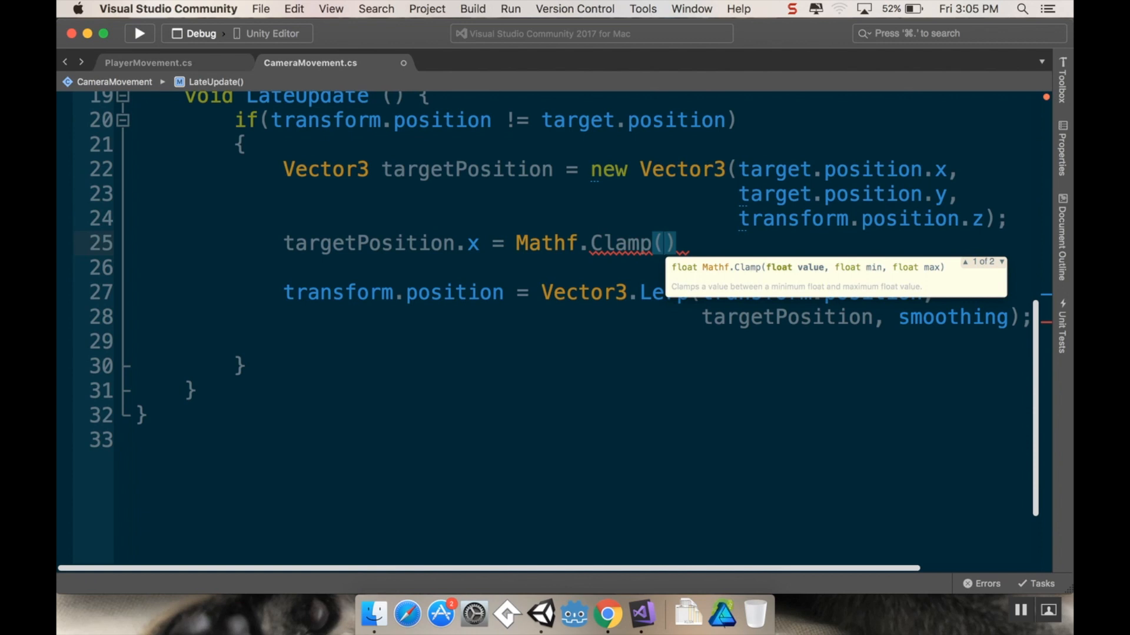
text(targetPosition.x,)
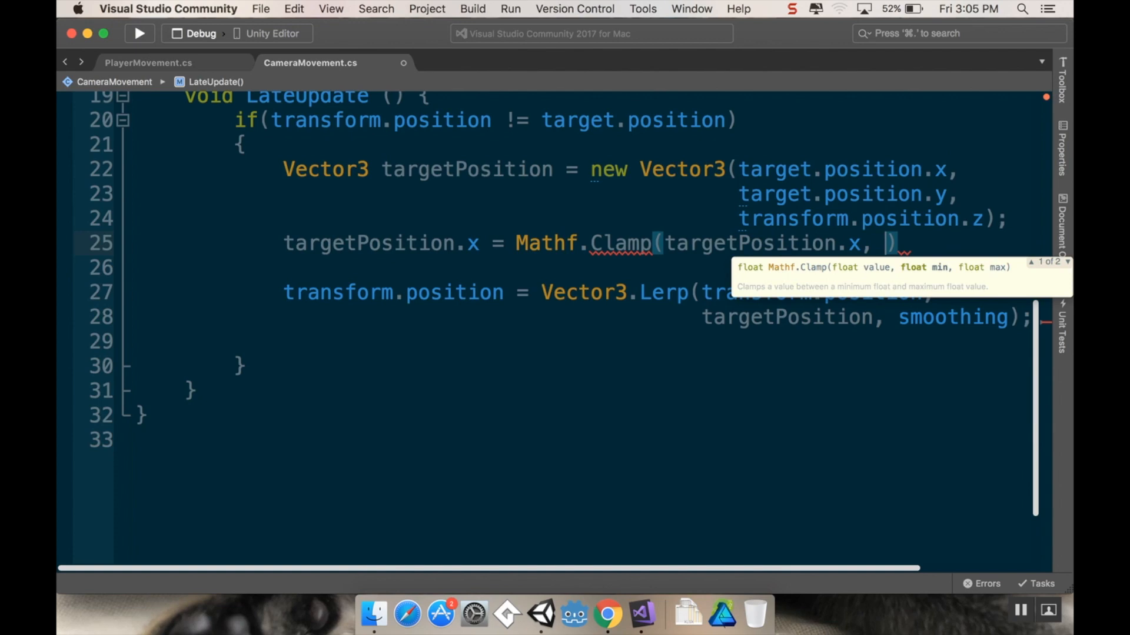
mouse_move(554, 192)
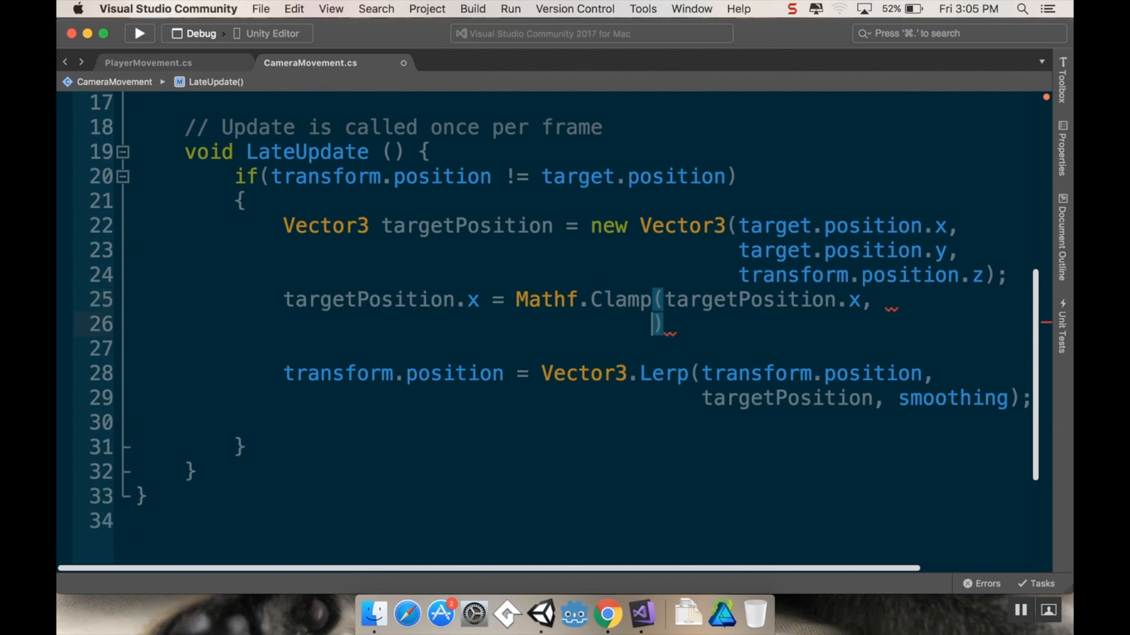
text(minPosition)
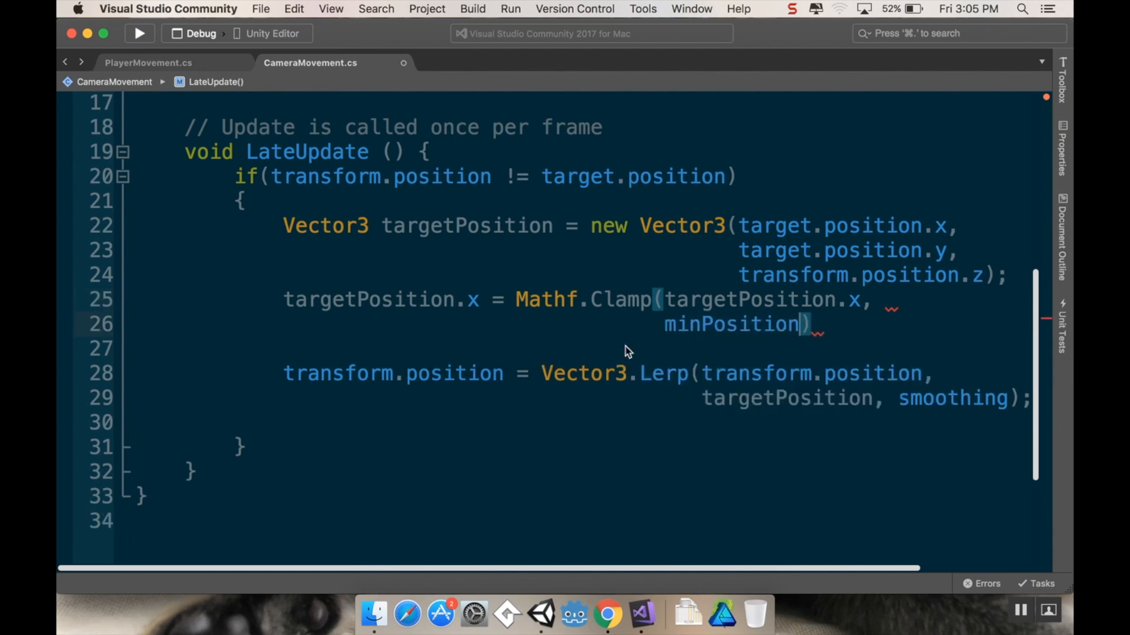
text(.x,)
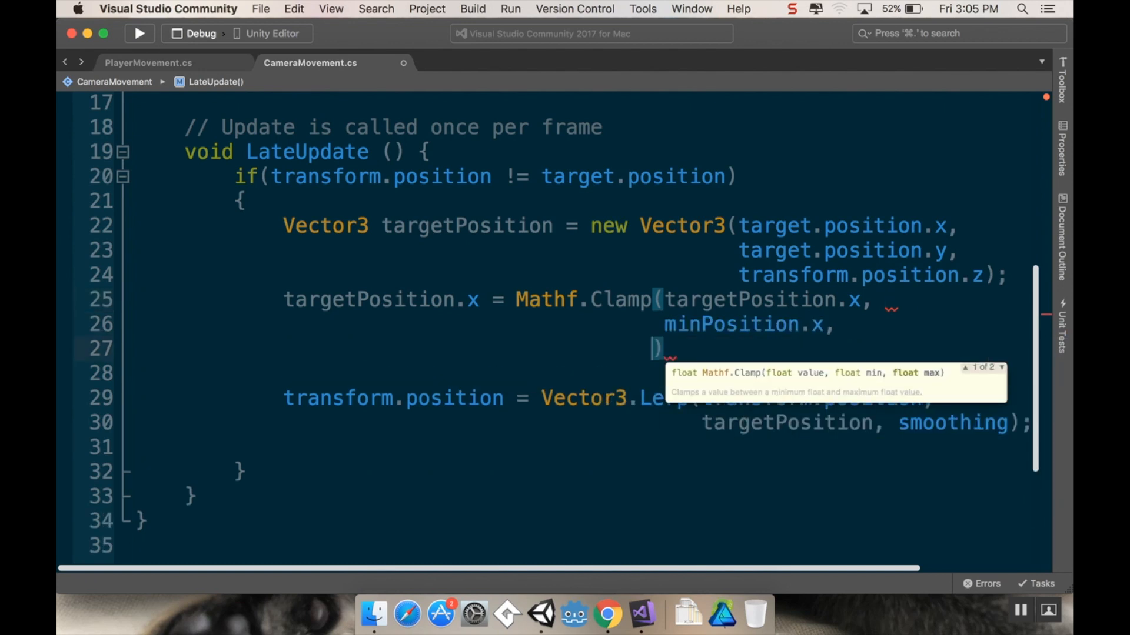
text(maxPosition.x)
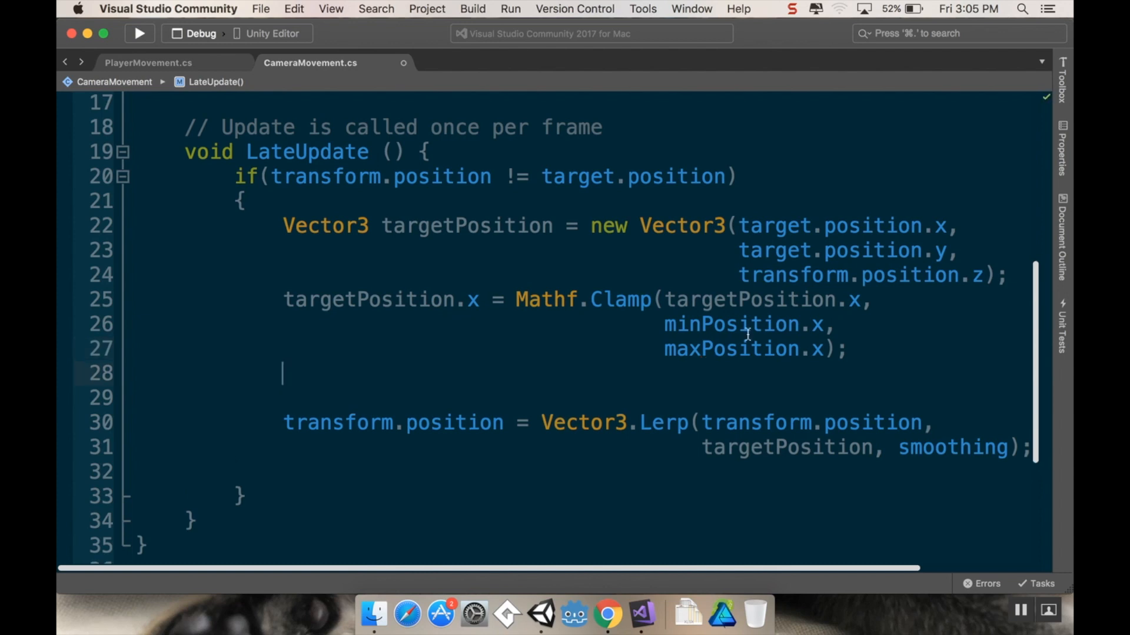
- Add targetPosition.y = Mathf.Clamp(targetPosition.y, minPosition.y, maxPosition.y); and save the script
text(targetPosition)
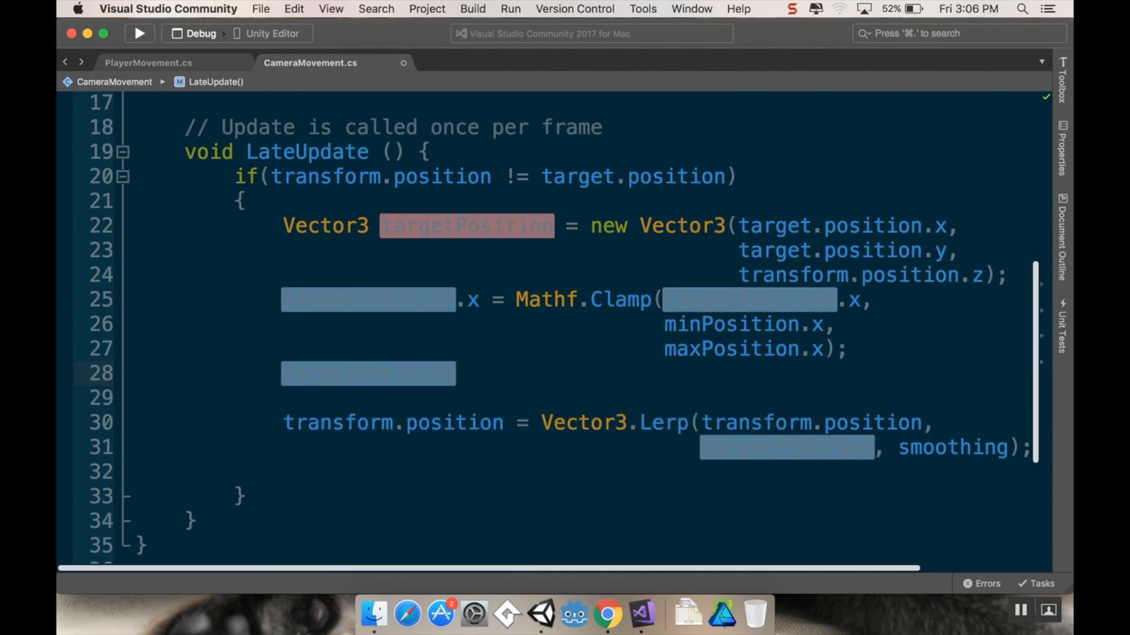
text(targetPosition.y = Mathf.)
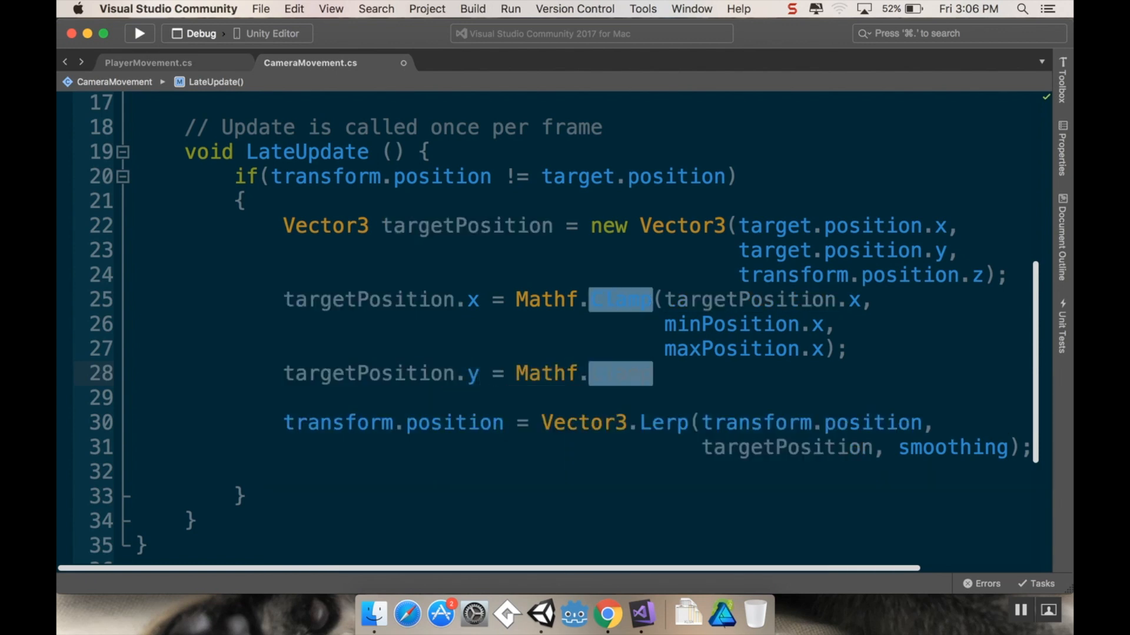
text(Clamp())
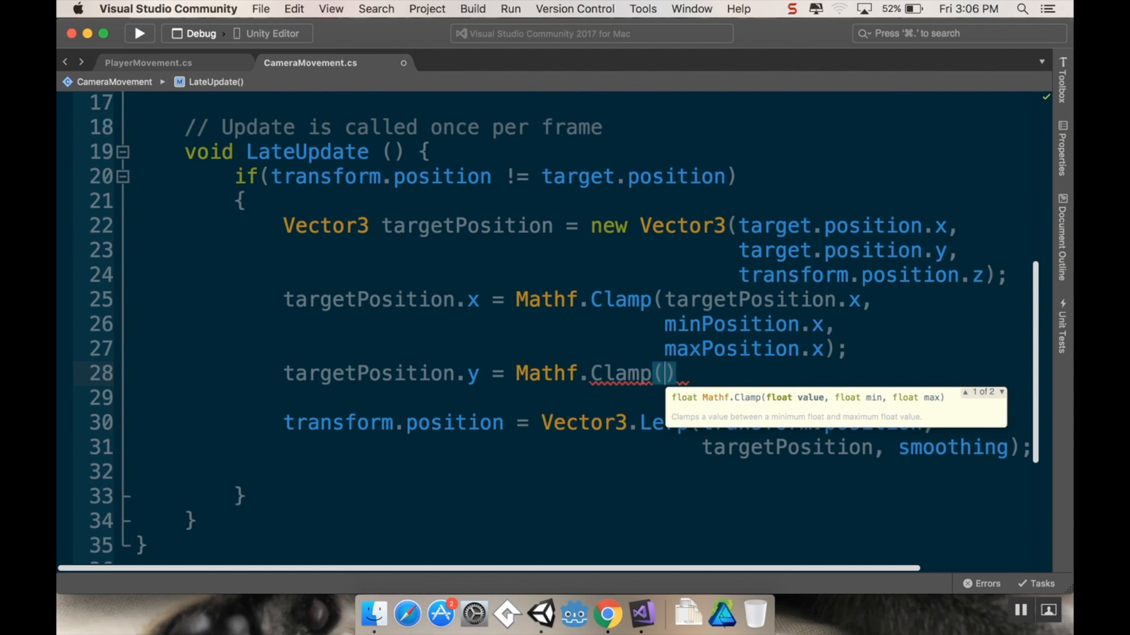
text(targetPosition.y,)
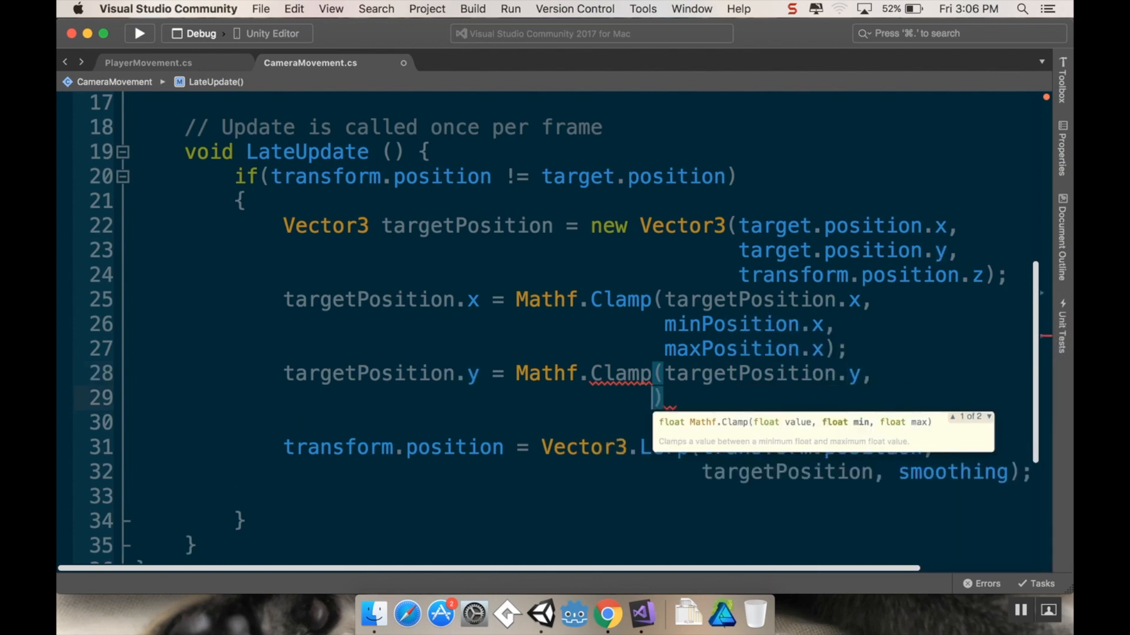
text(minP)
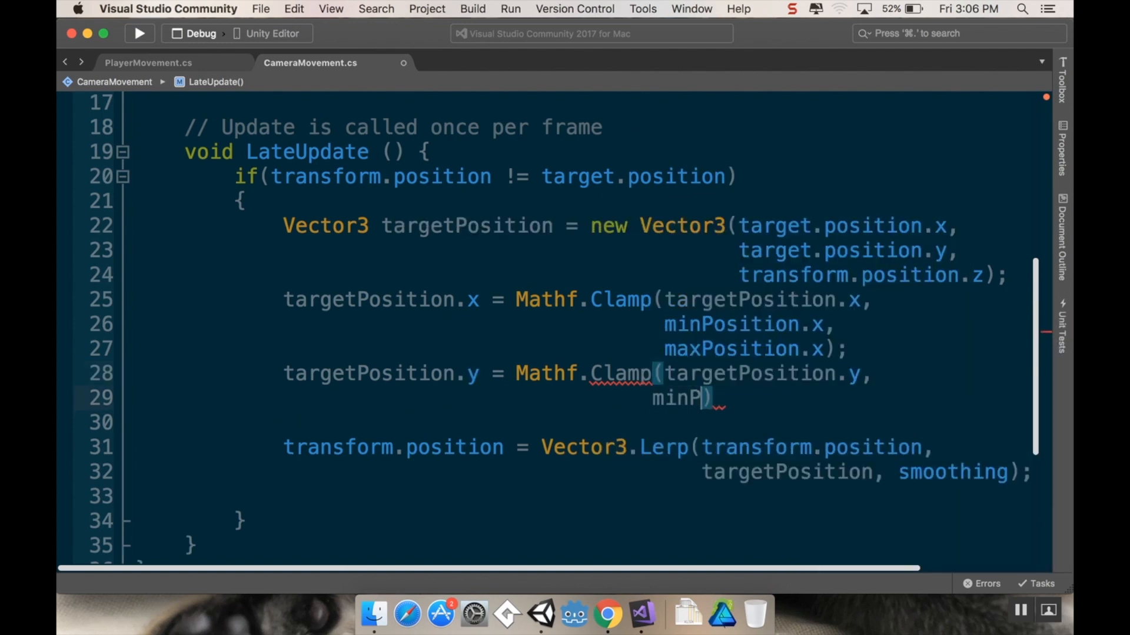
text(osition.y,)
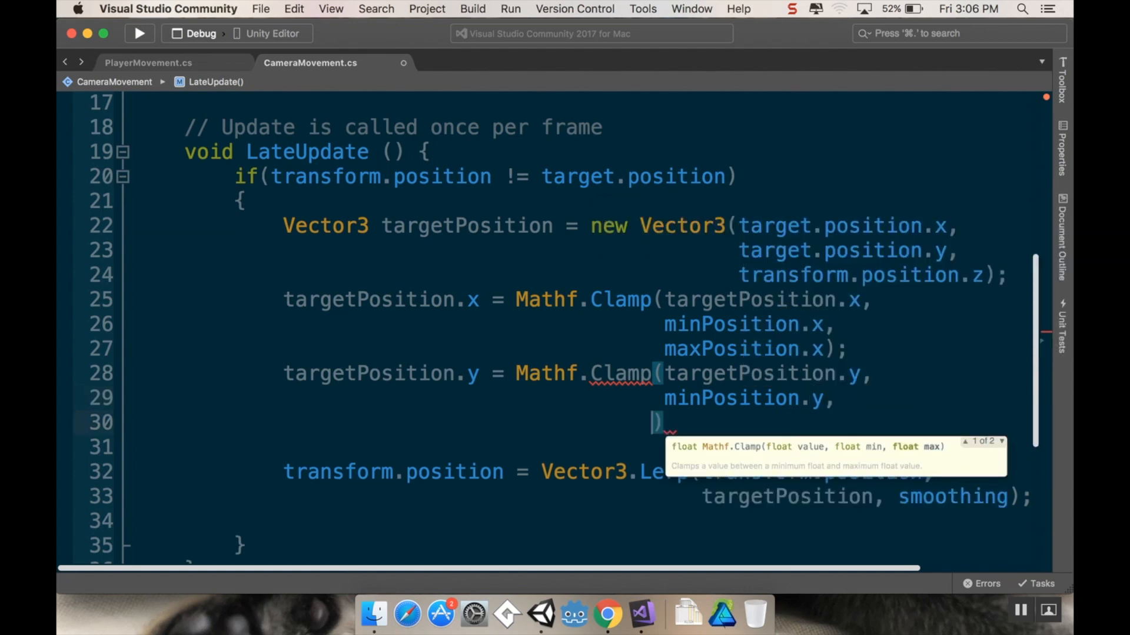
text(maxPosition.y)
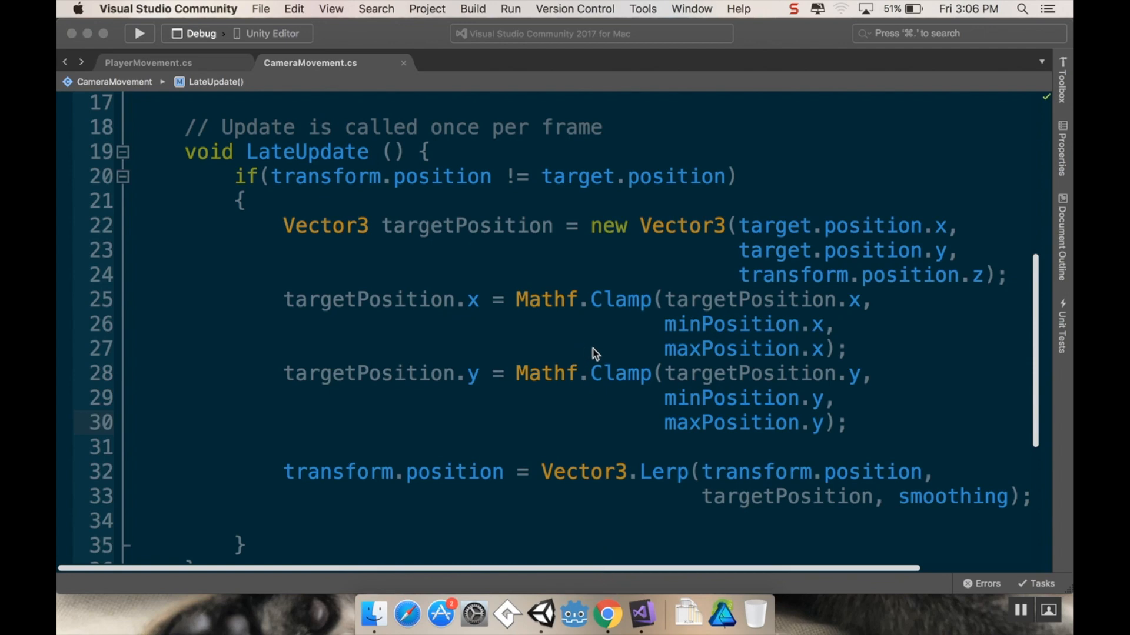
- Return to Unity and enter Play mode to test the clamped camera
click(546, 618)
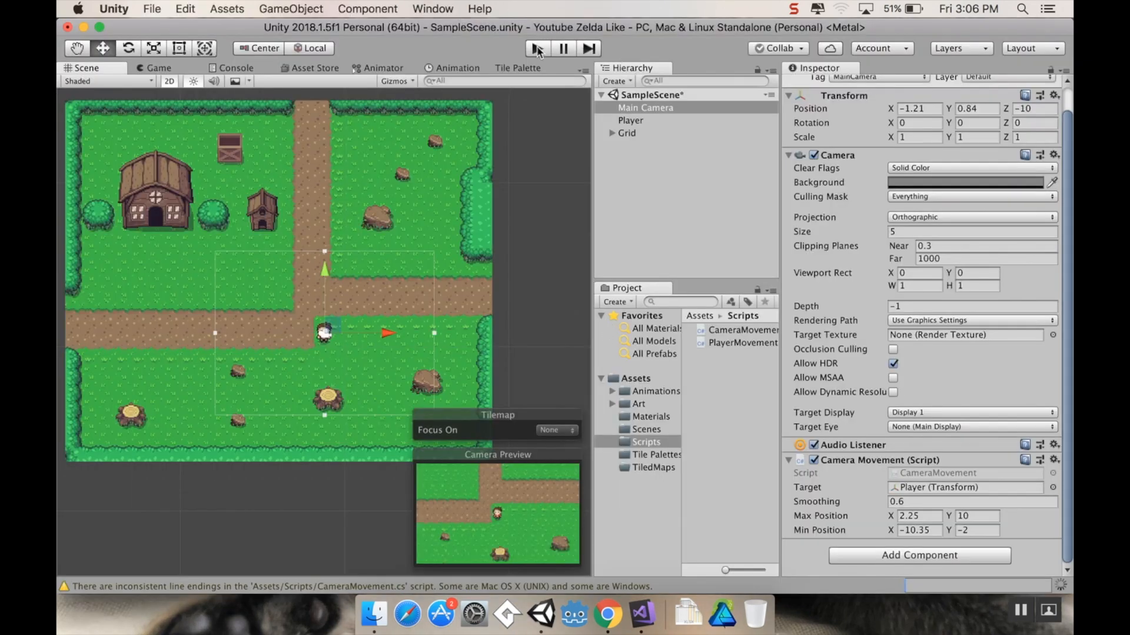
click(538, 49)
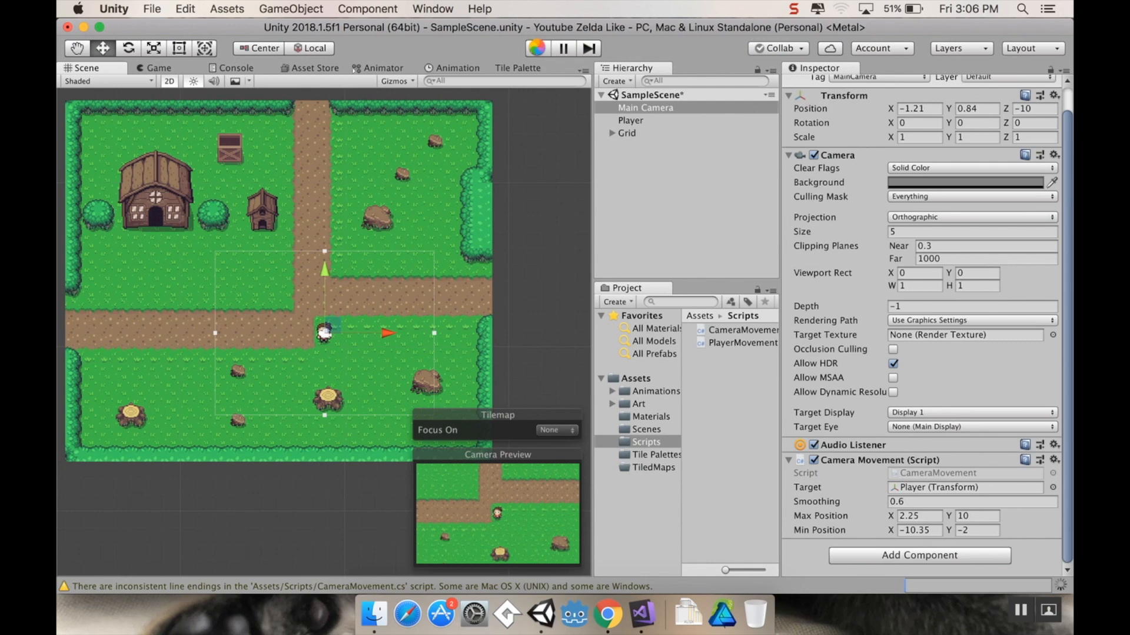
mouse_move(538, 49)
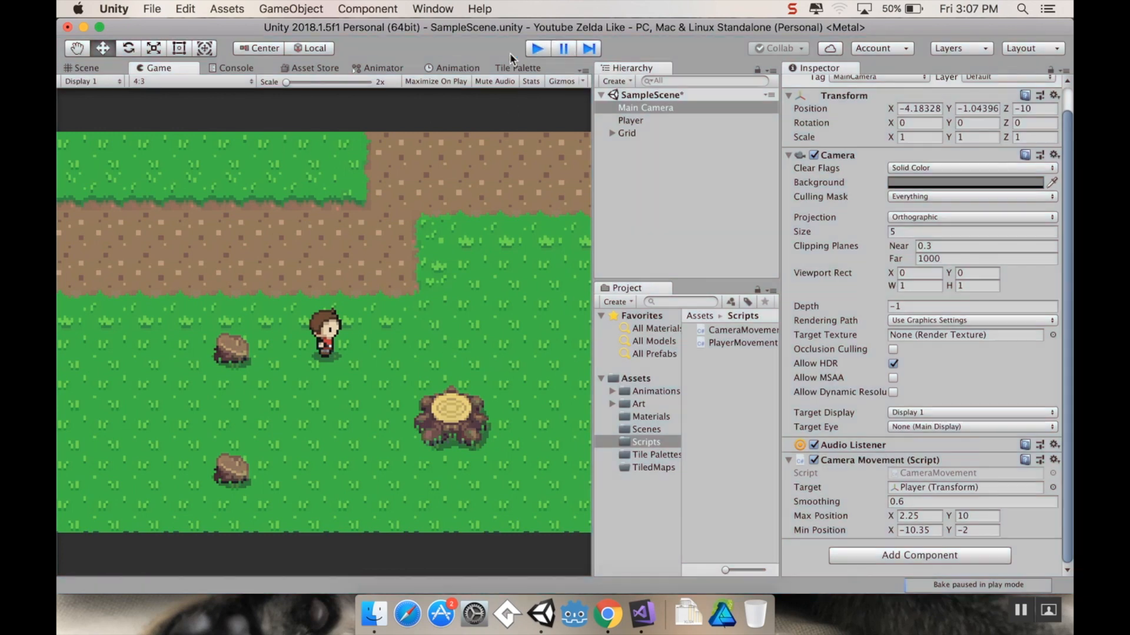
- Exit Play mode and open Project Settings > Quality
click(185, 9)
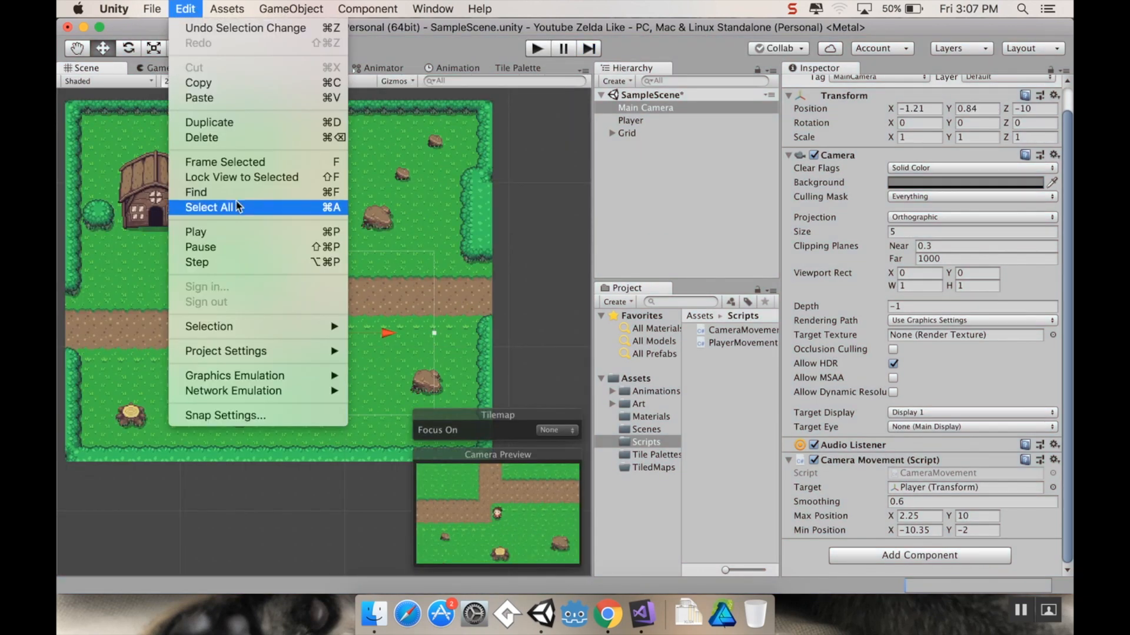
click(209, 207)
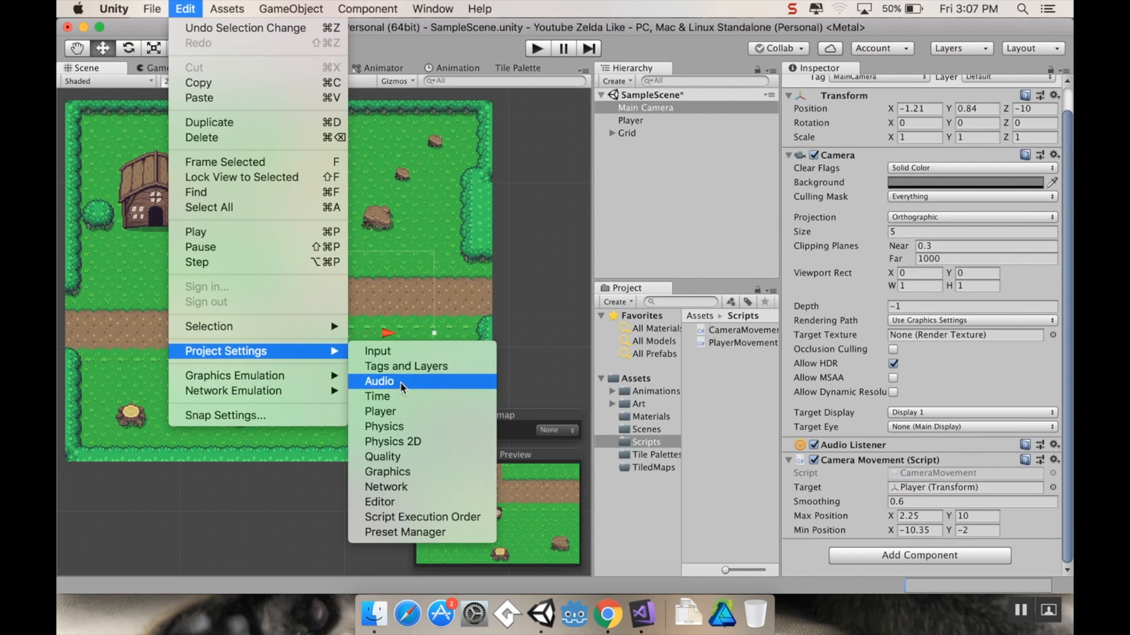
click(382, 457)
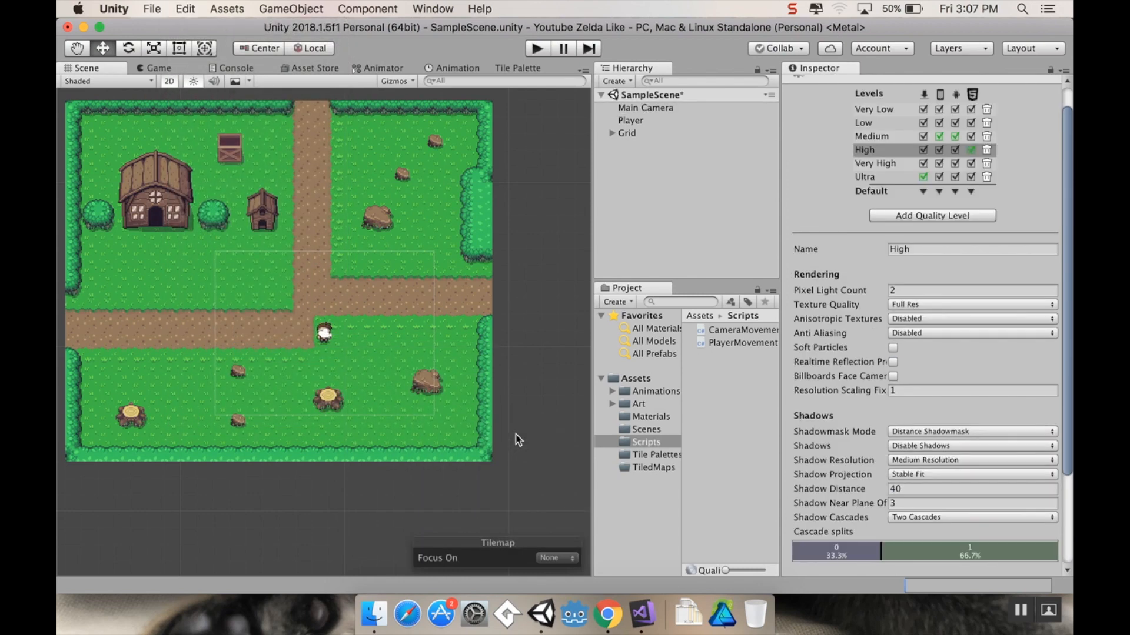
mouse_move(943, 370)
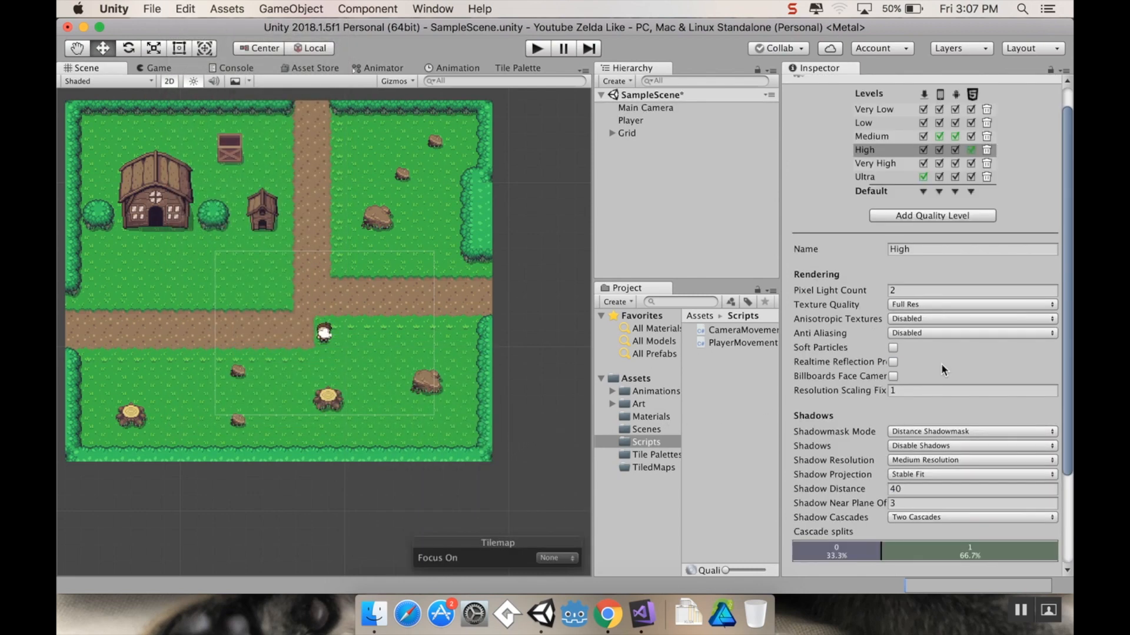
mouse_move(929, 334)
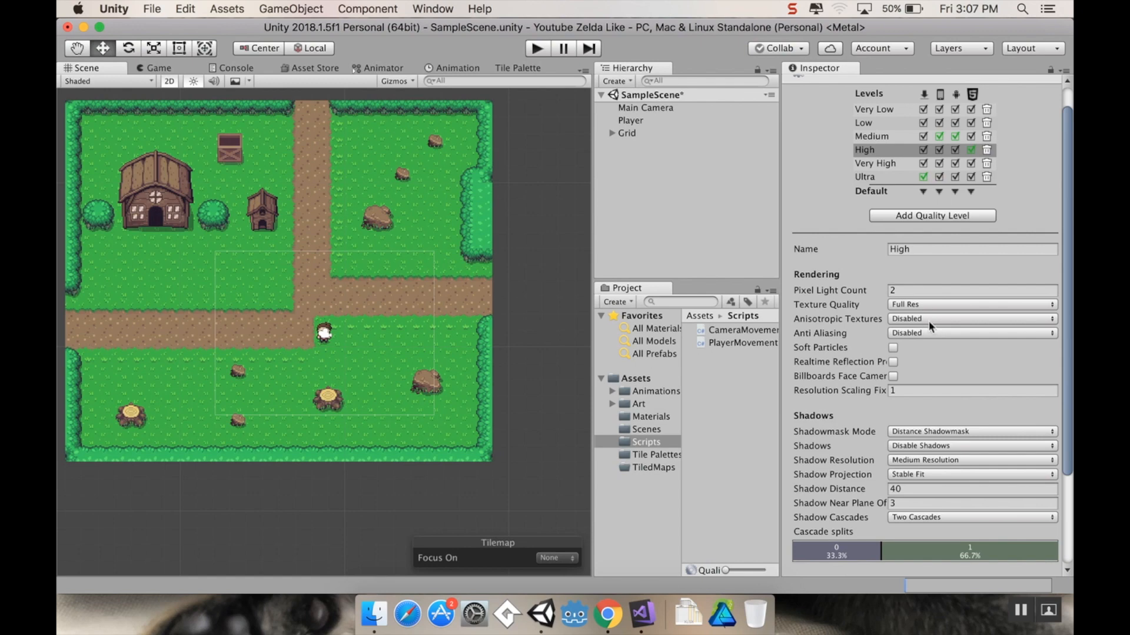
mouse_move(936, 437)
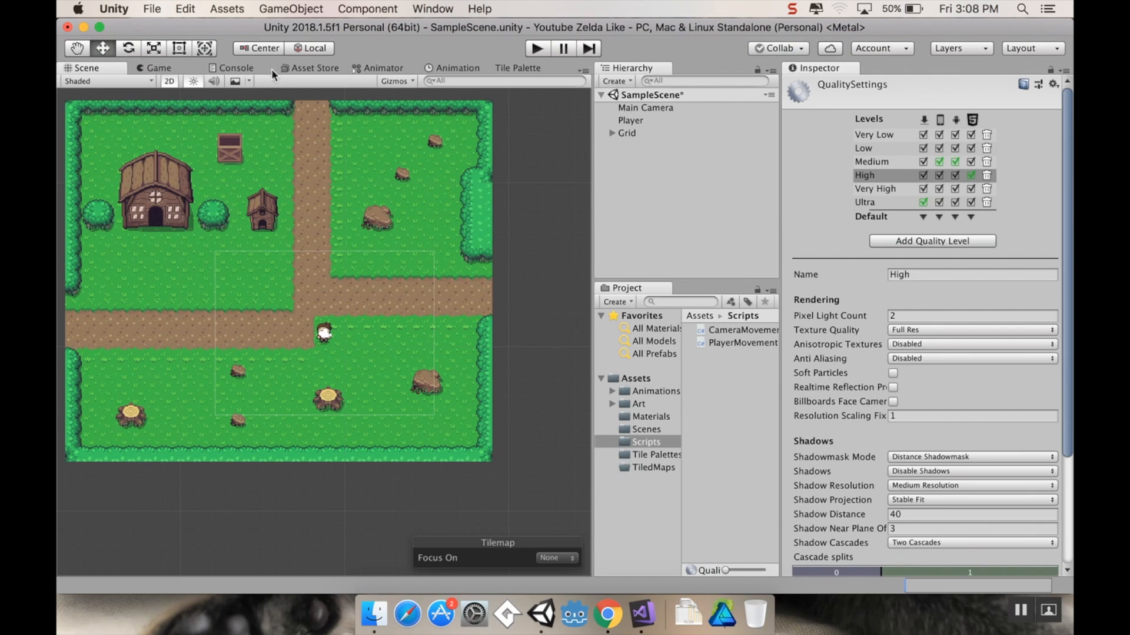
mouse_move(381, 187)
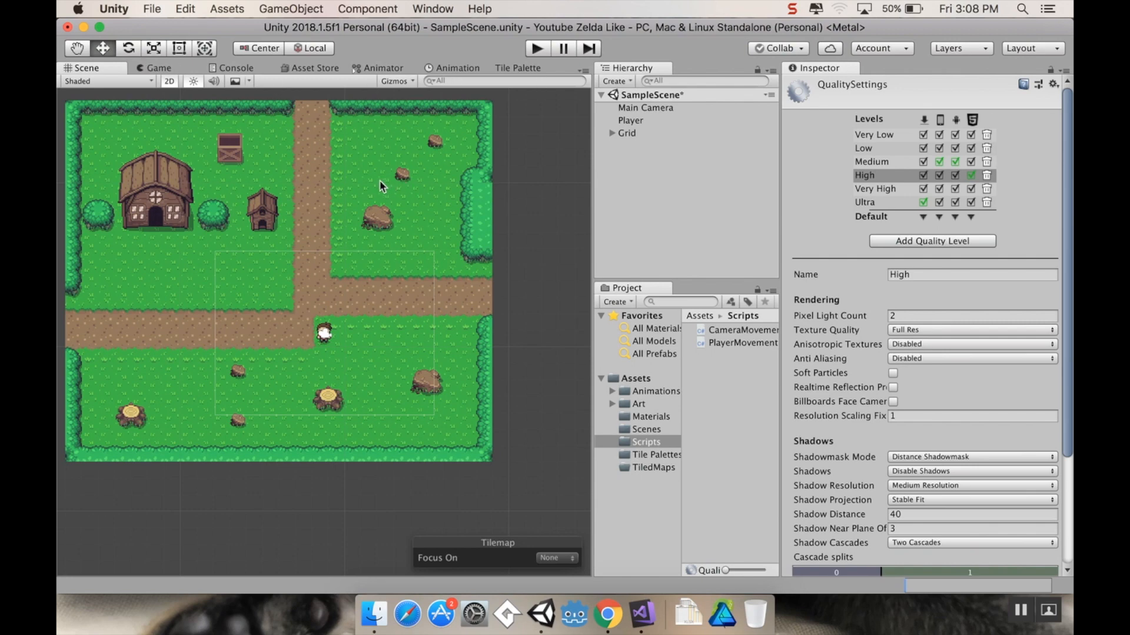